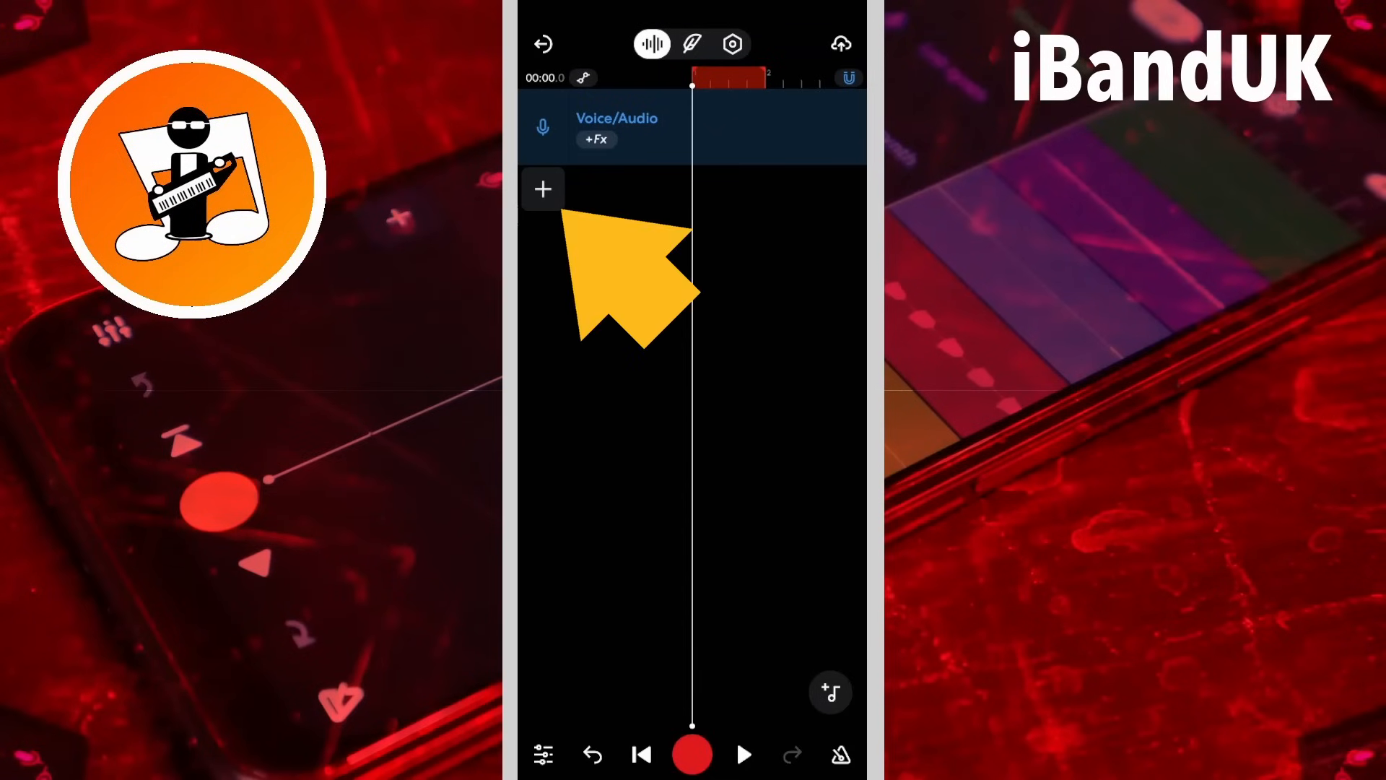
Step: Add a Virtual Instruments track and scroll the category chips toward Guitars
left_click(542, 188)
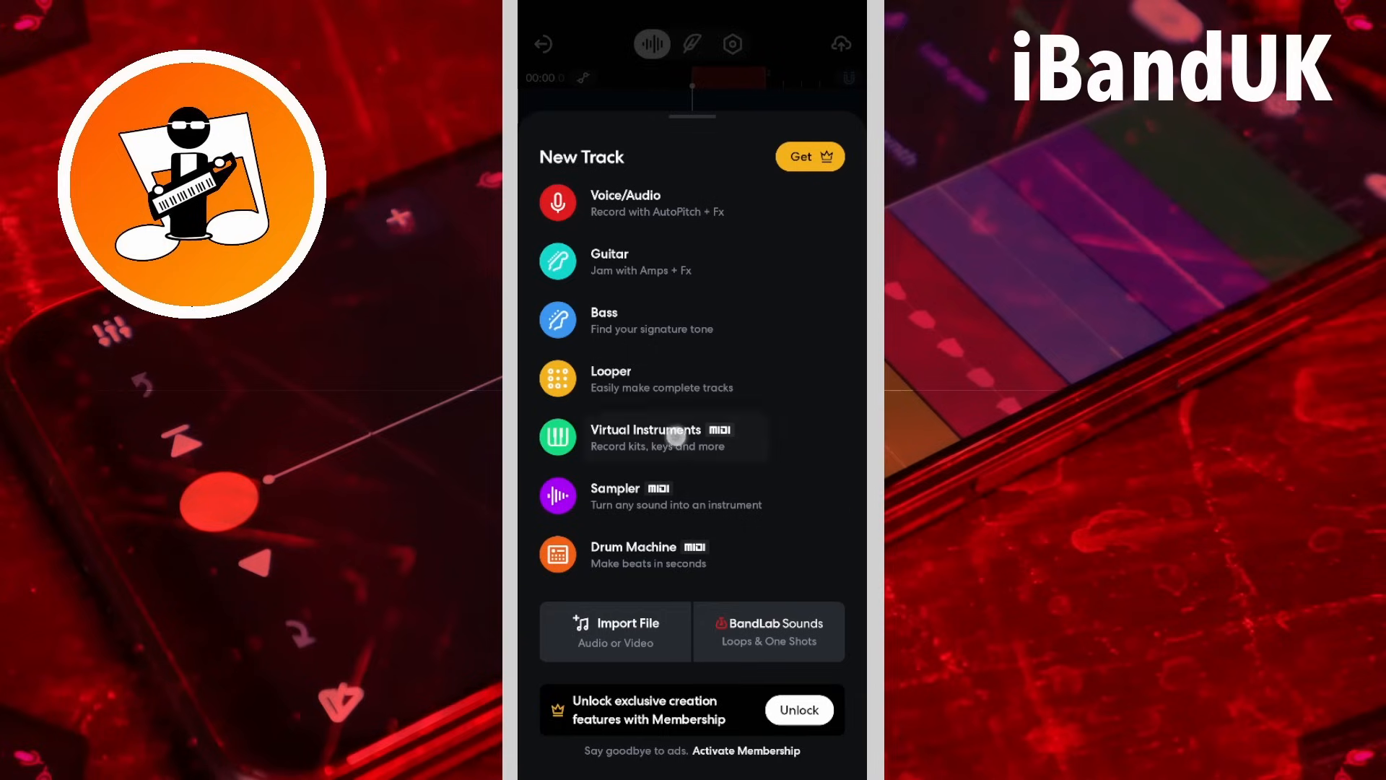
left_click(654, 437)
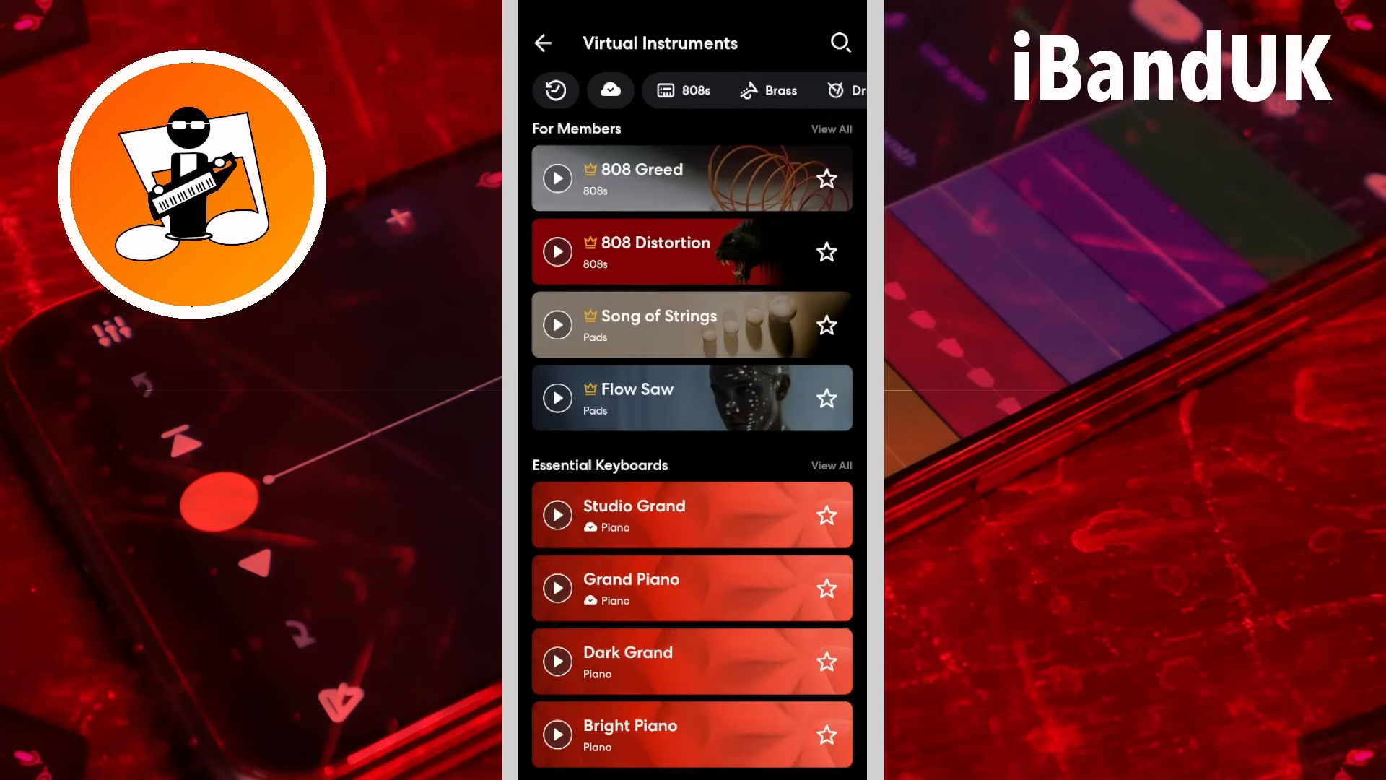
scroll("left", 3)
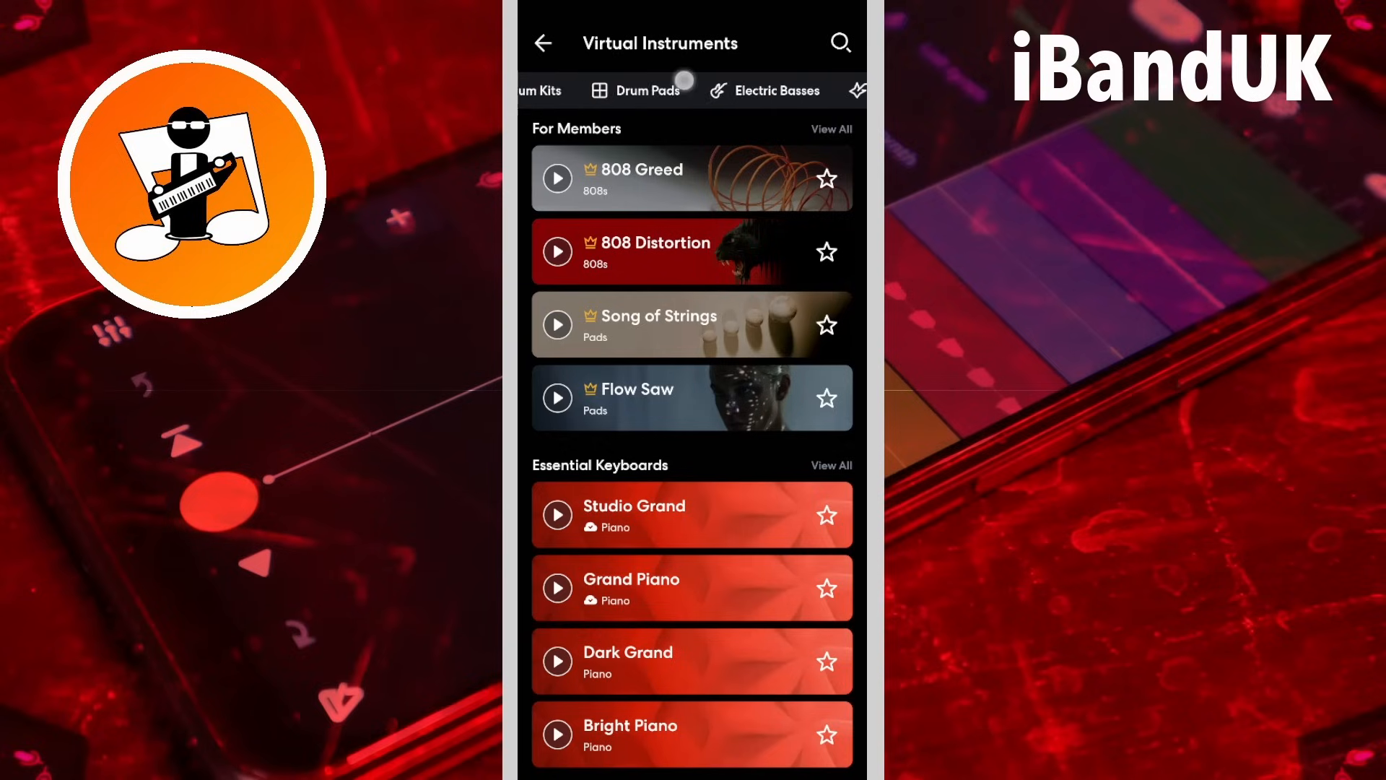
scroll("left", 3)
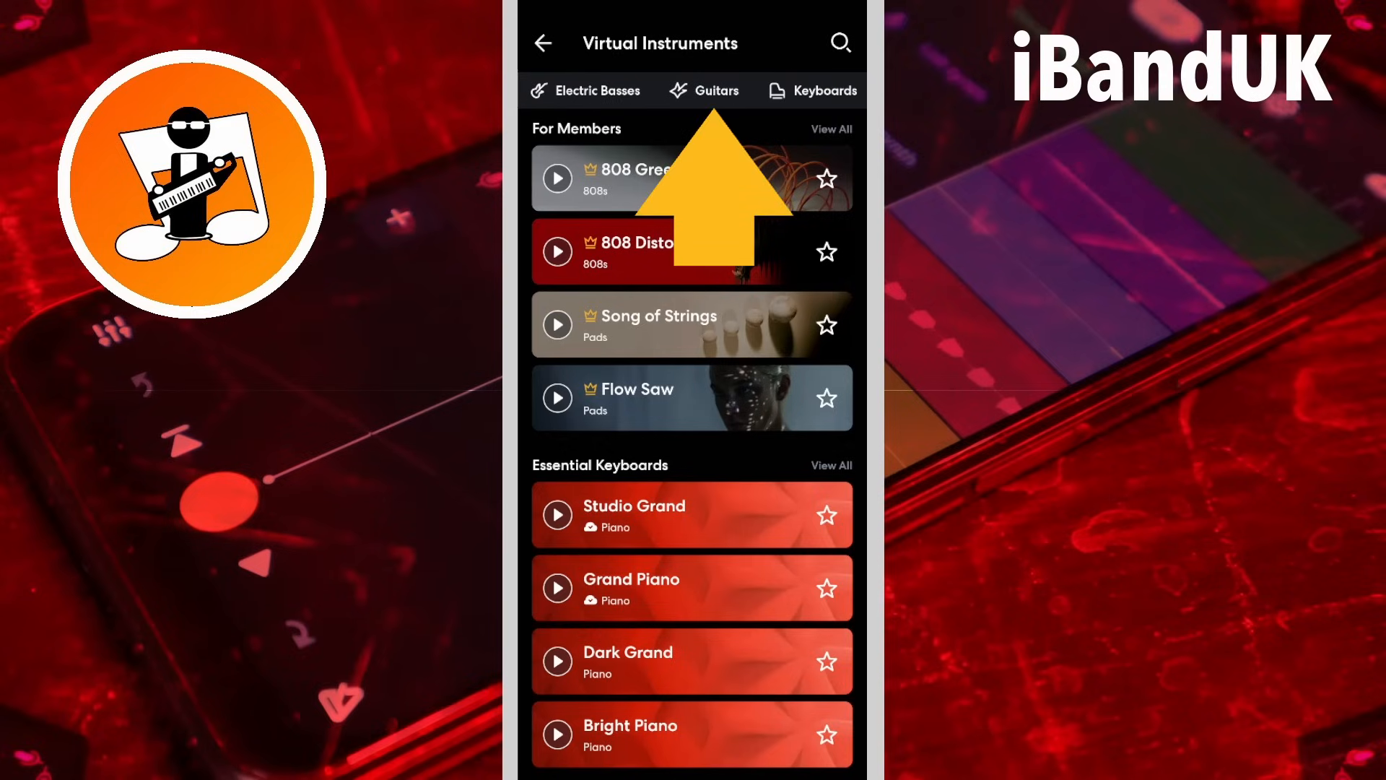
Step: Pick Overdriven Guitar from the Guitars category
left_click(714, 90)
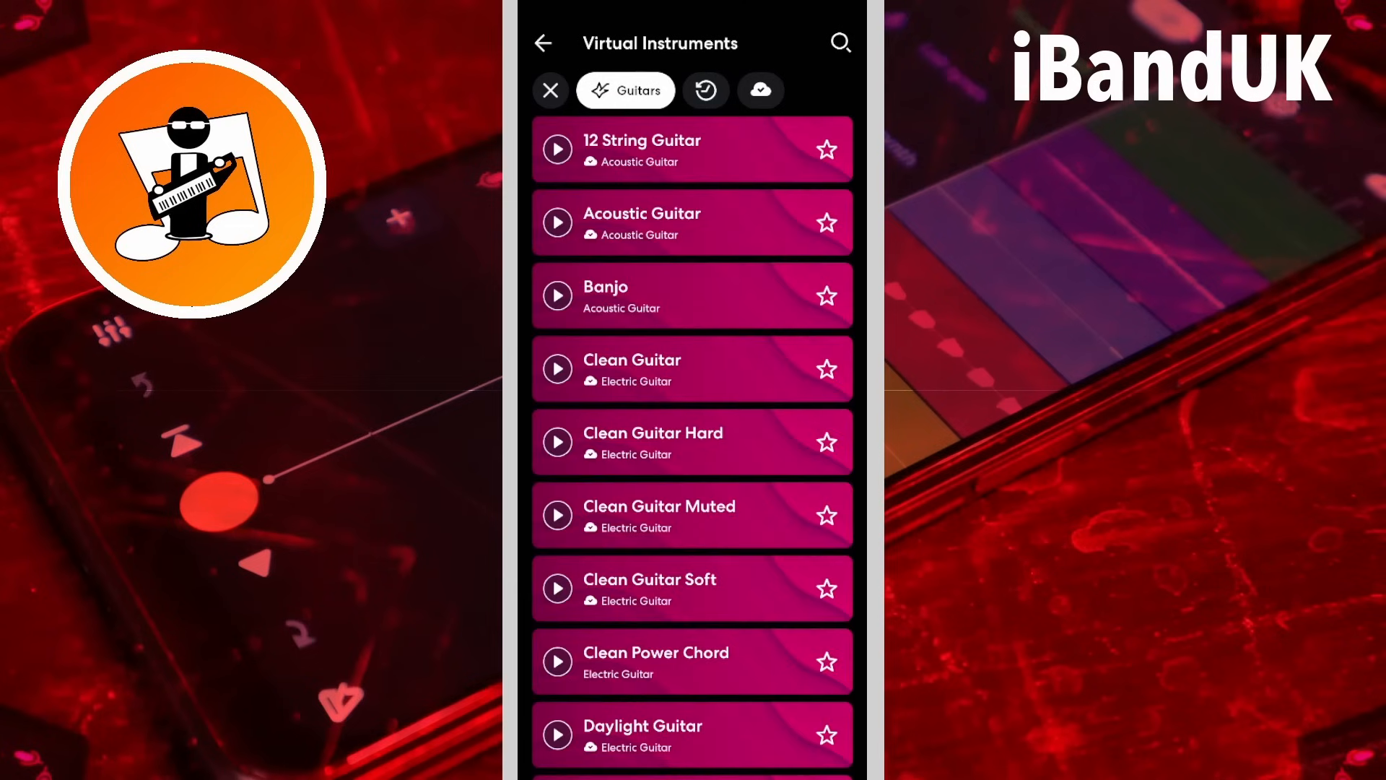
scroll("down", 3)
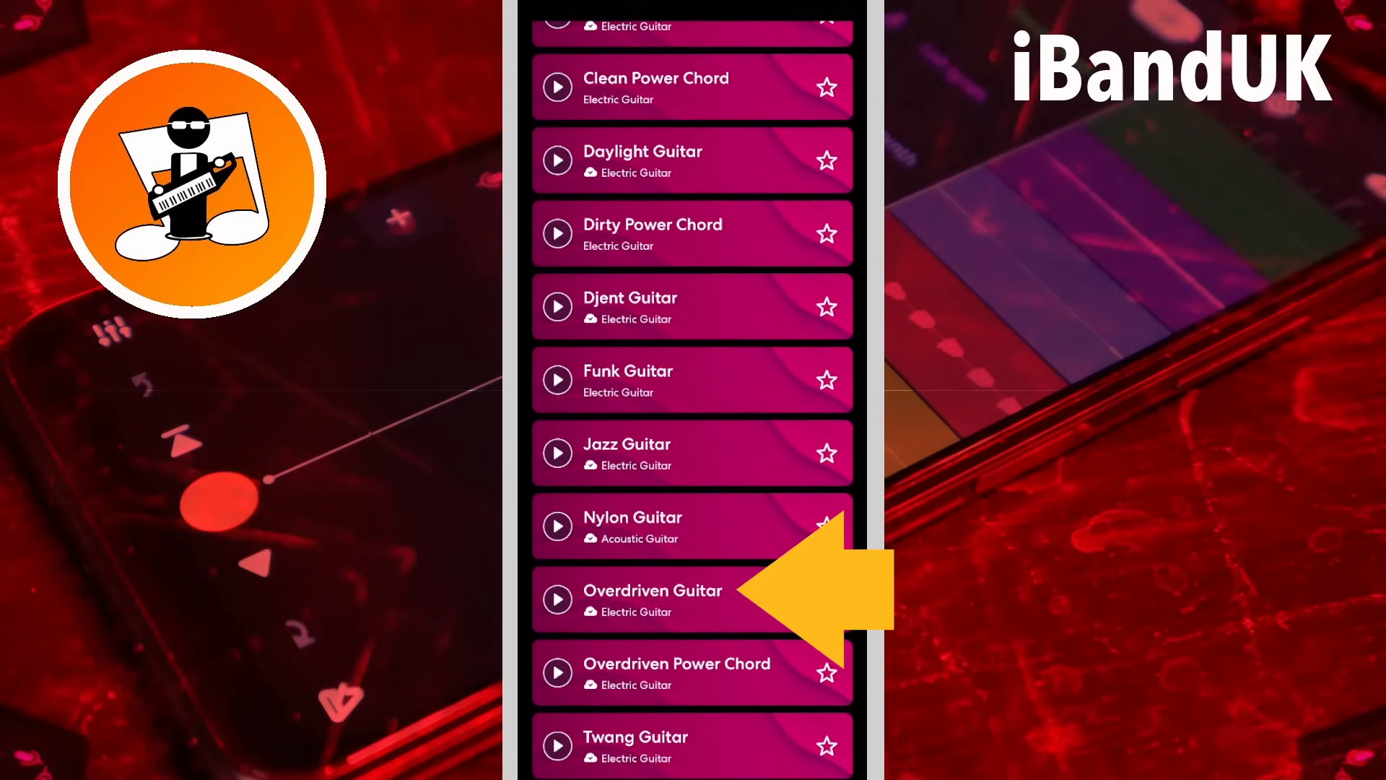
left_click(652, 599)
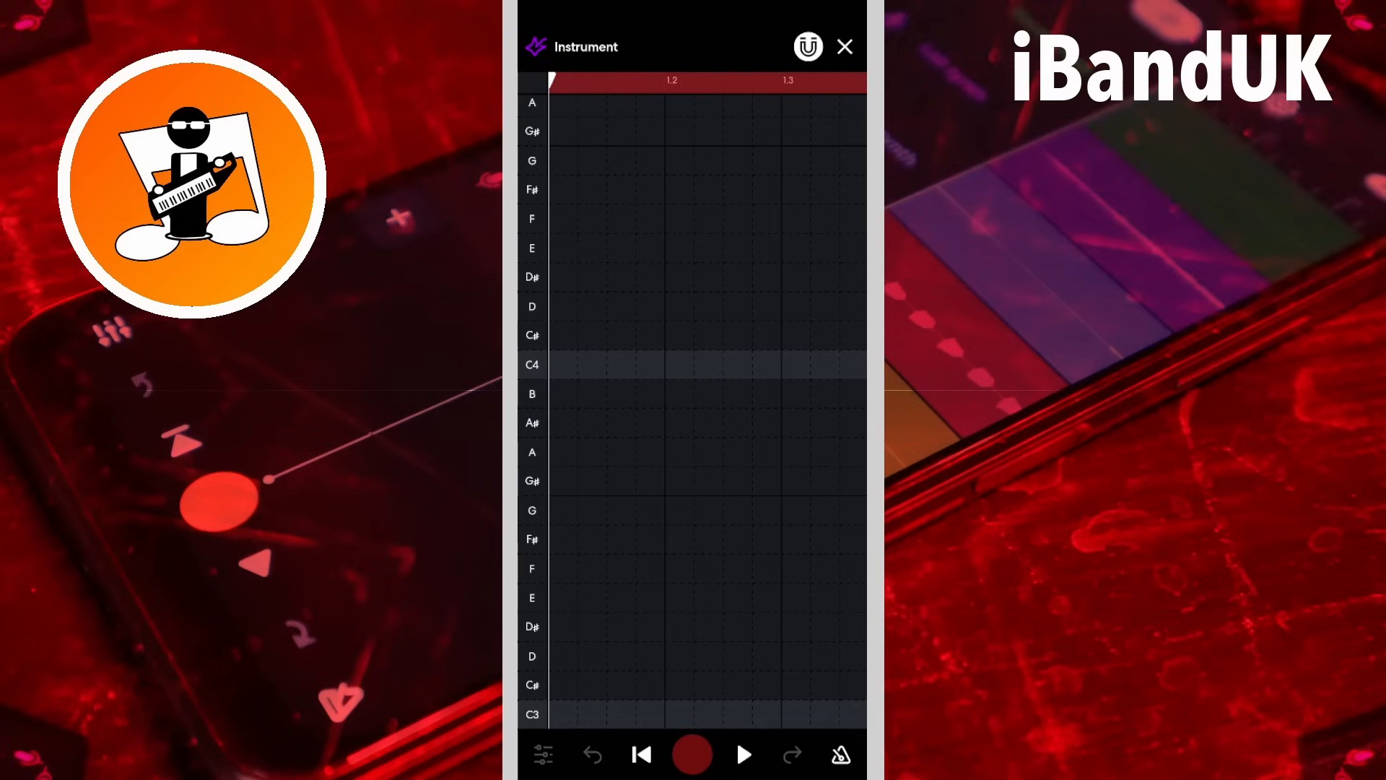
left_click(532, 409)
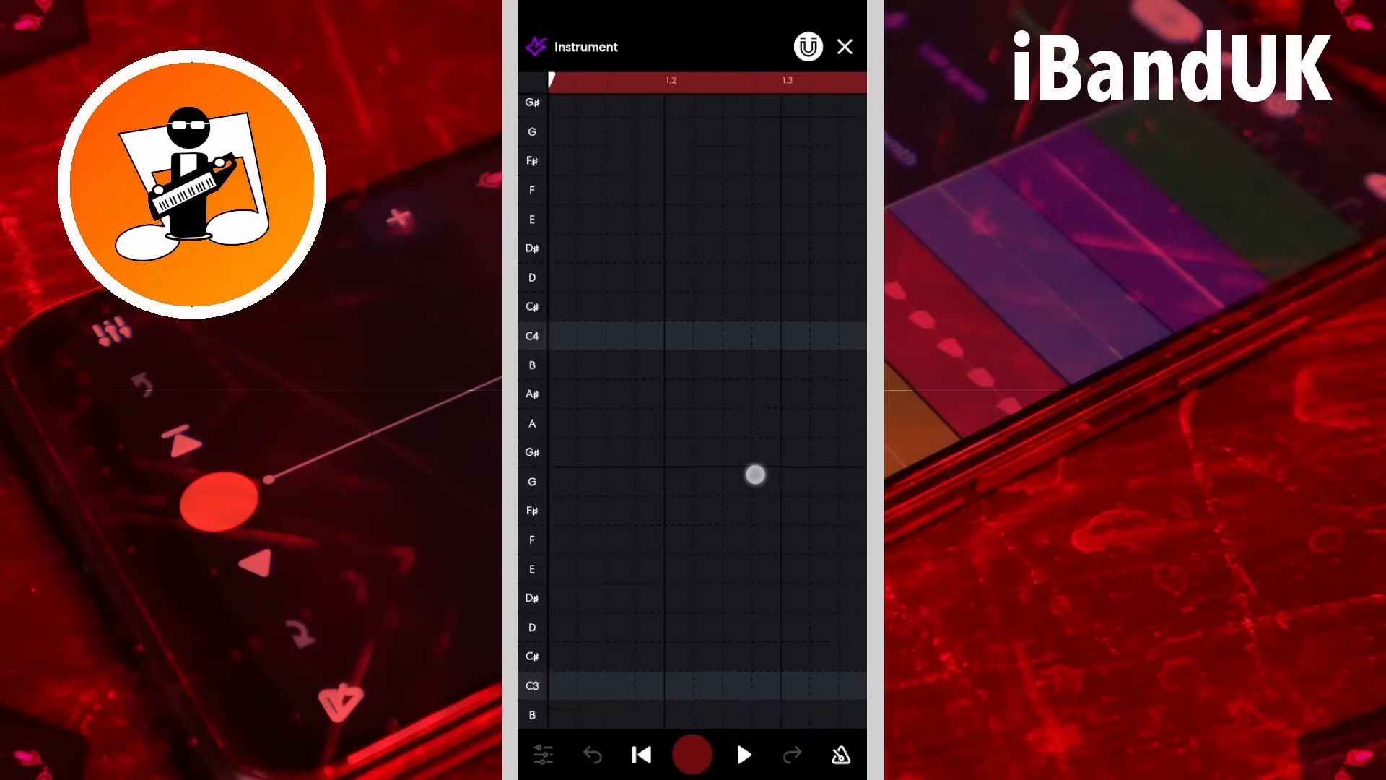
scroll("down", 3)
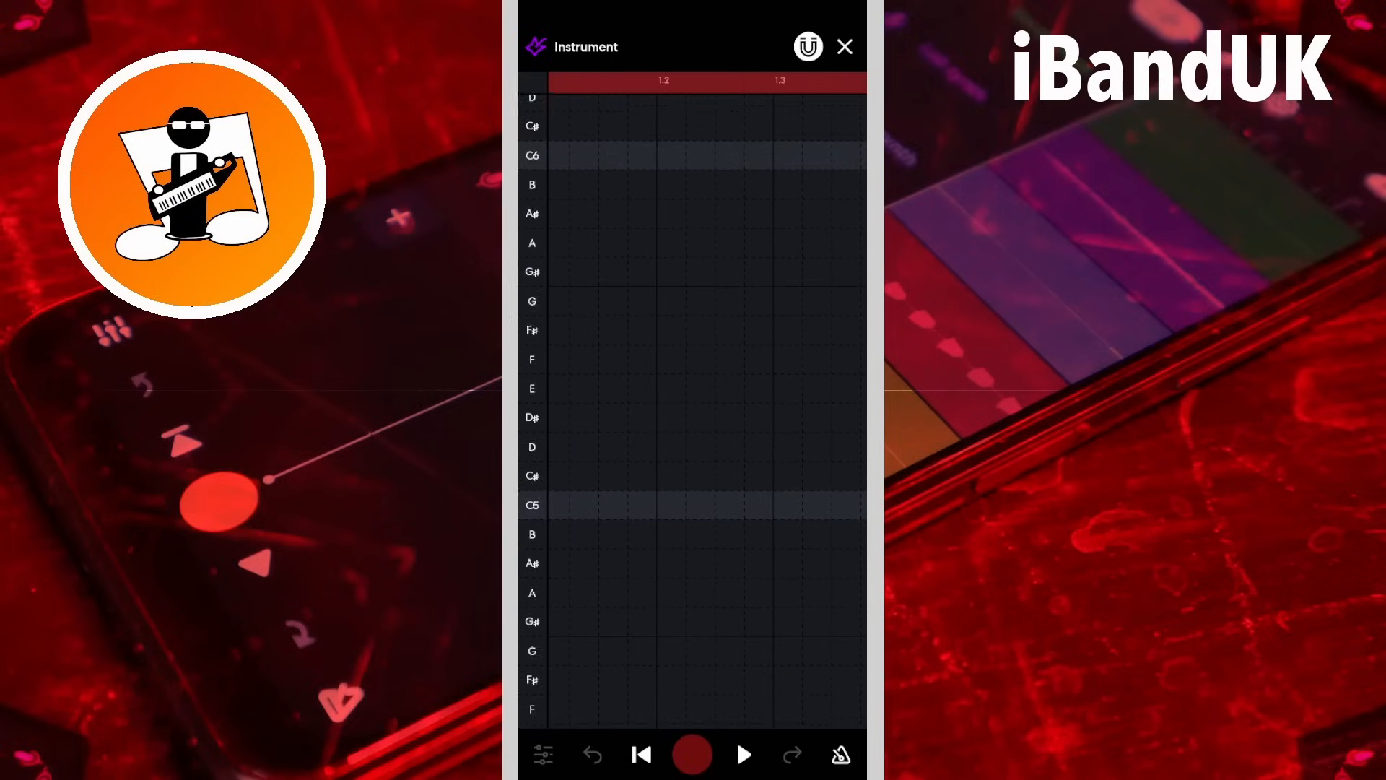
scroll("down", 3)
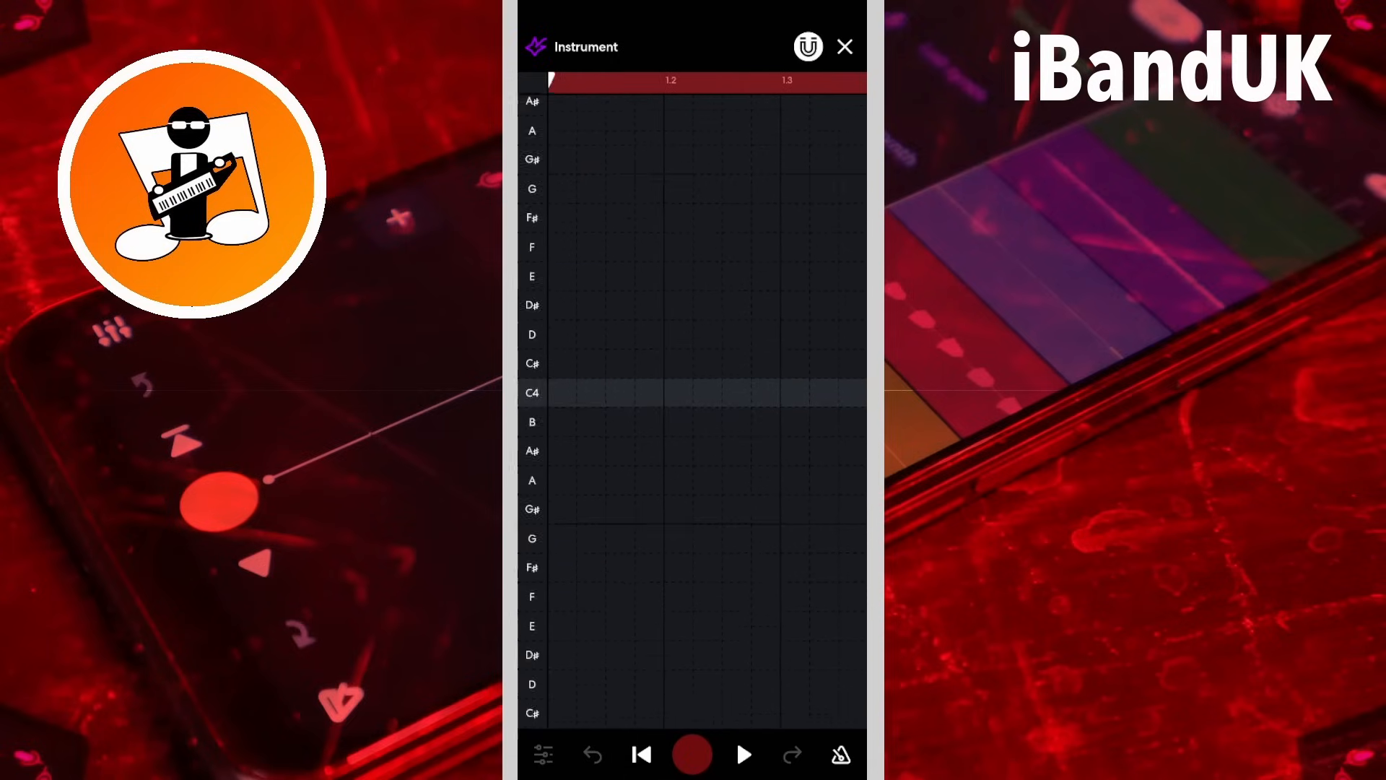
scroll("down", 3)
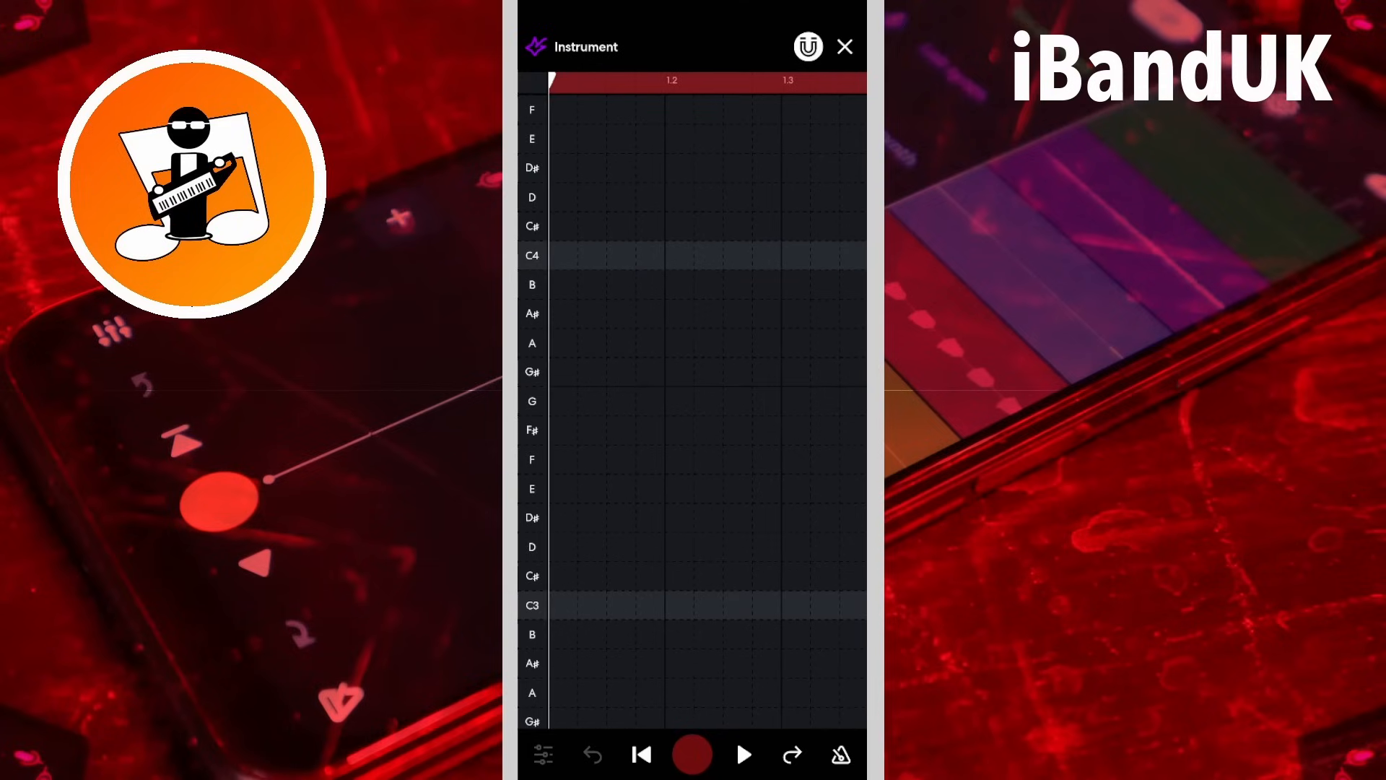
Step: Draw notes on C3, E, D and low A, then delete and restore the D note
left_click(562, 605)
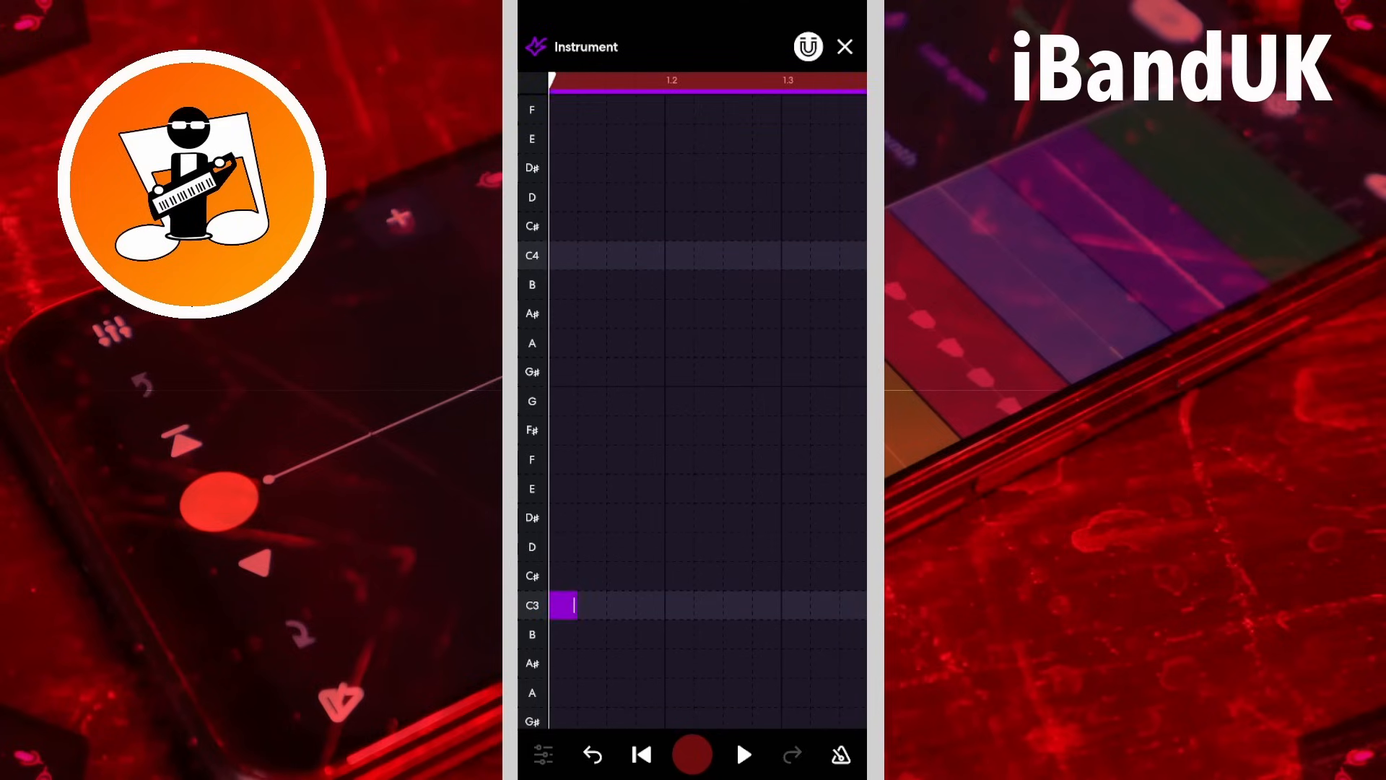
left_click(622, 489)
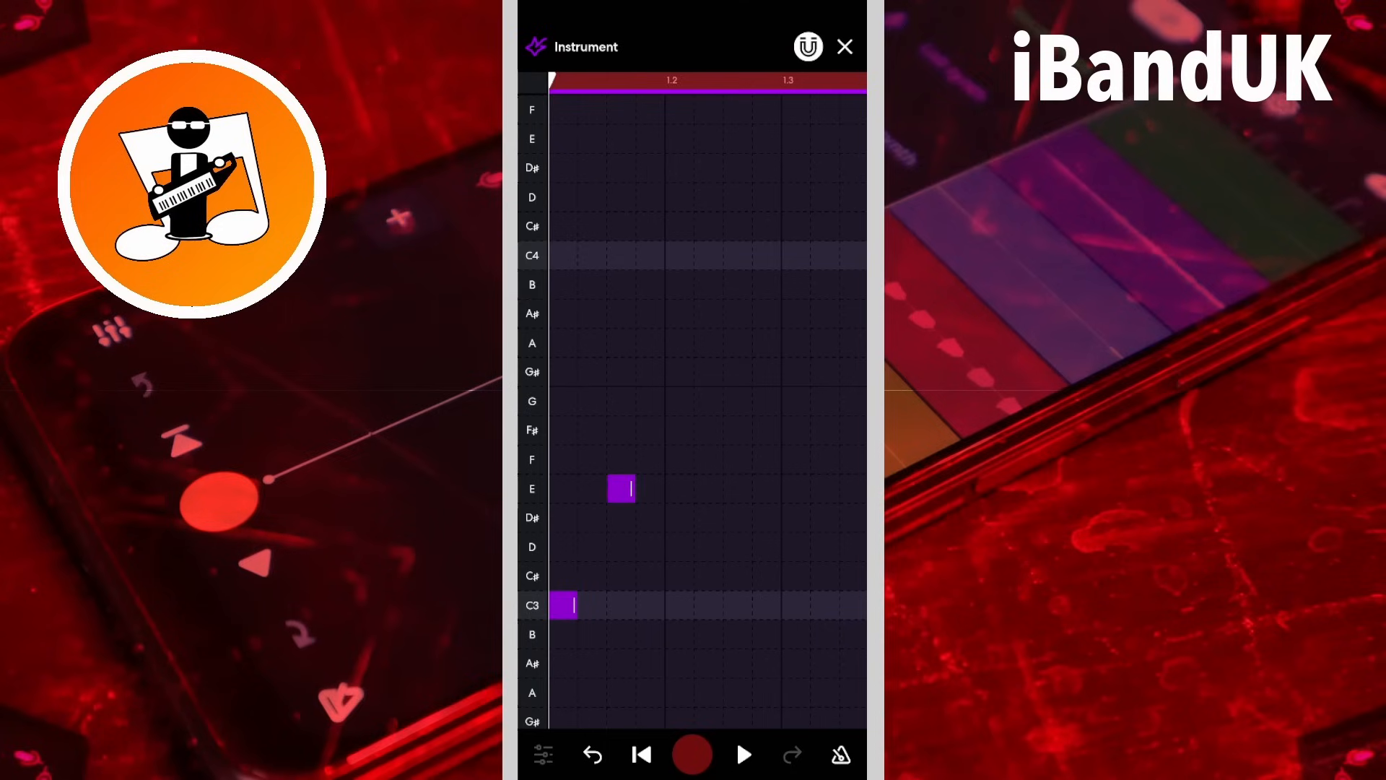
left_click(679, 547)
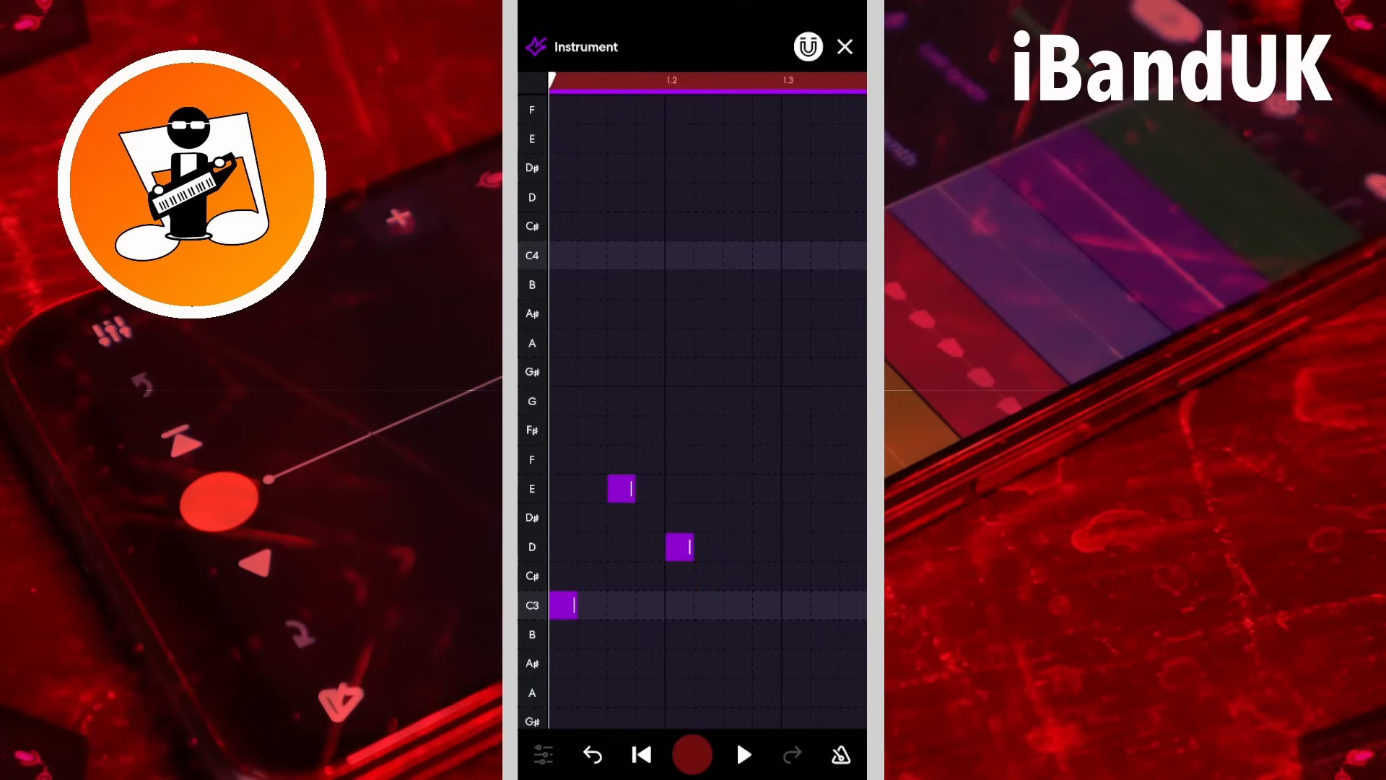
left_click(737, 693)
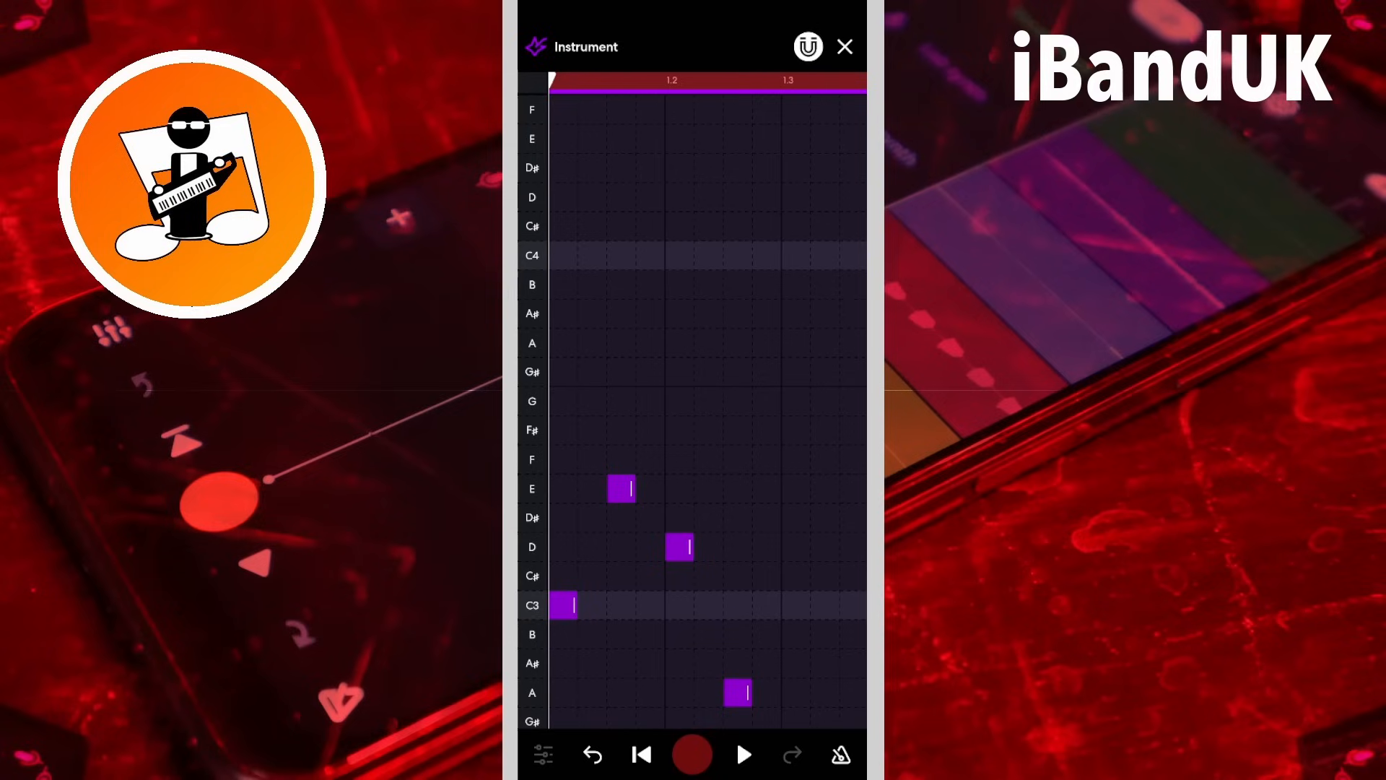
left_click(678, 547)
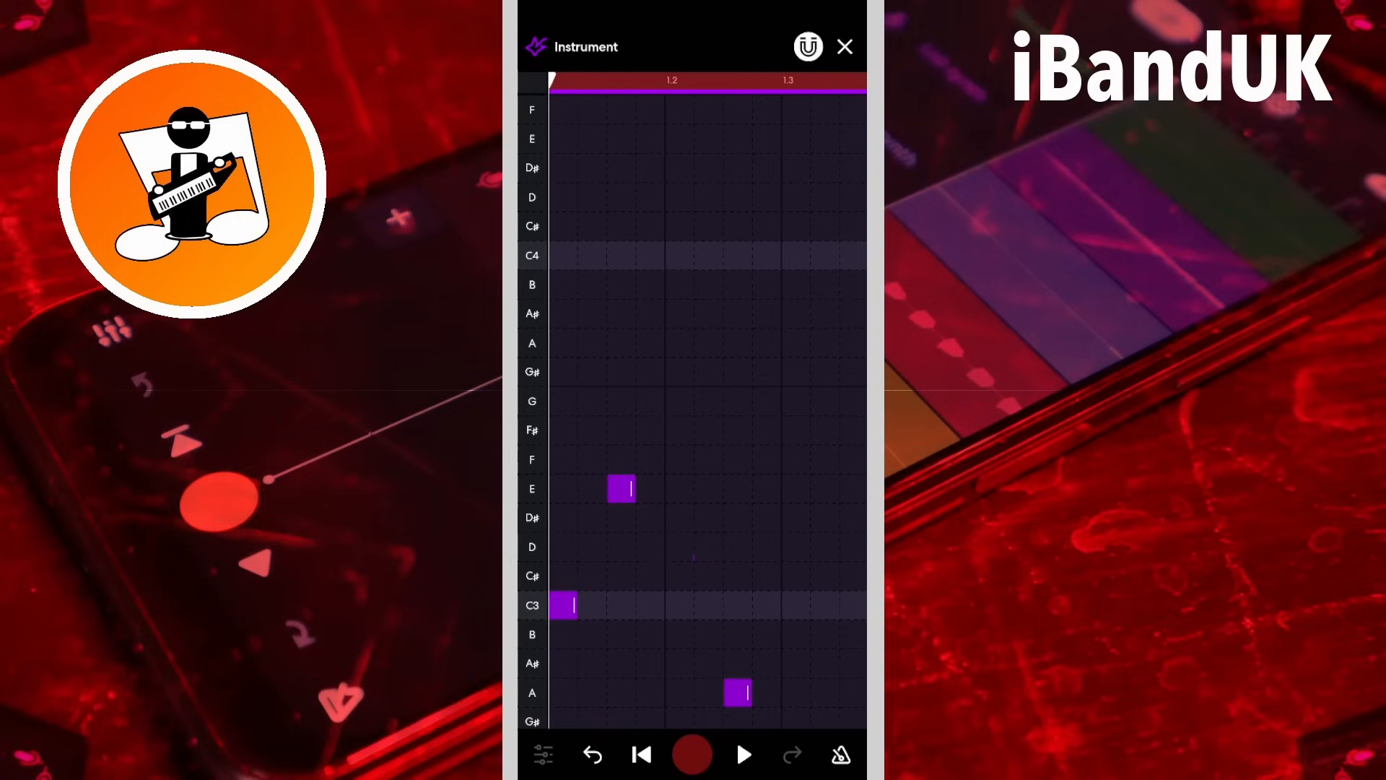
left_click(679, 546)
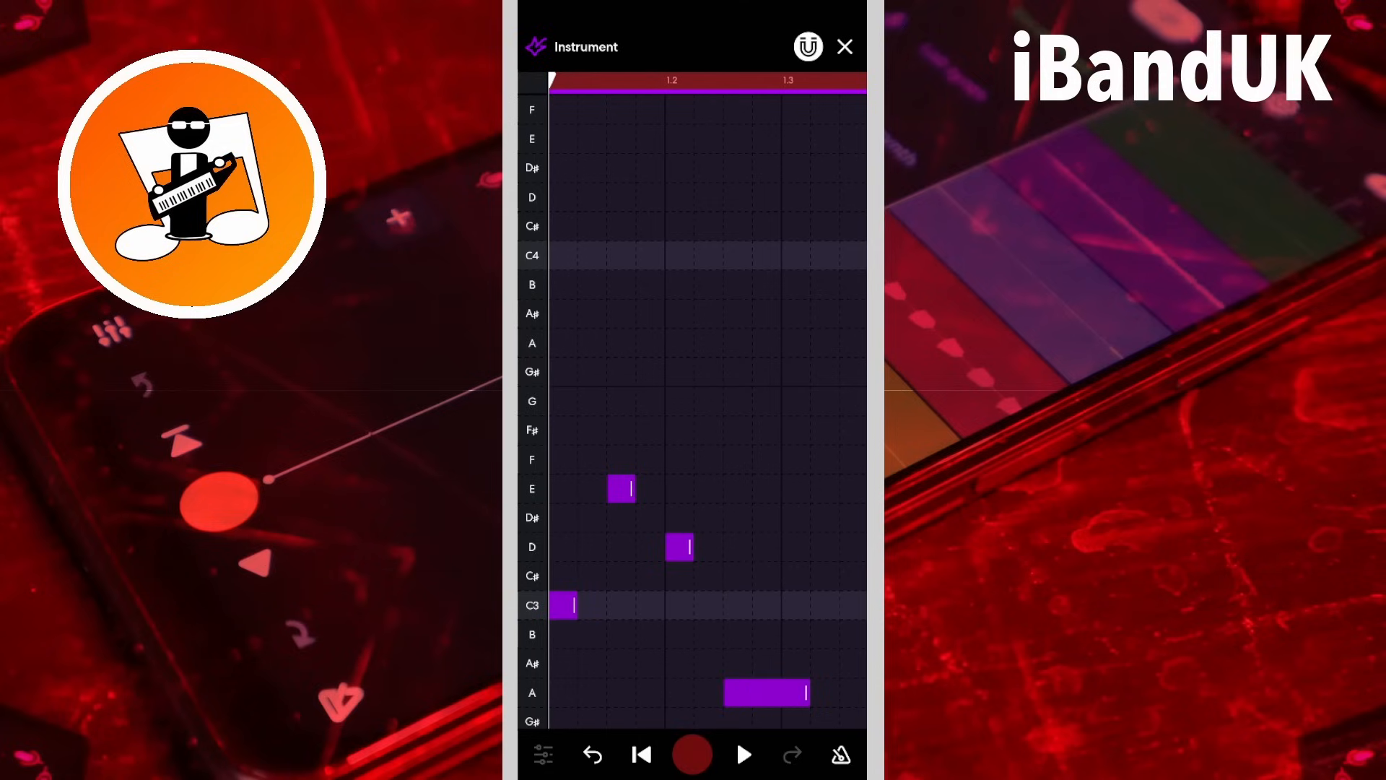
Step: Play and stop the C3, E3, D3, A2 melody, then shorten the A note
left_click(743, 753)
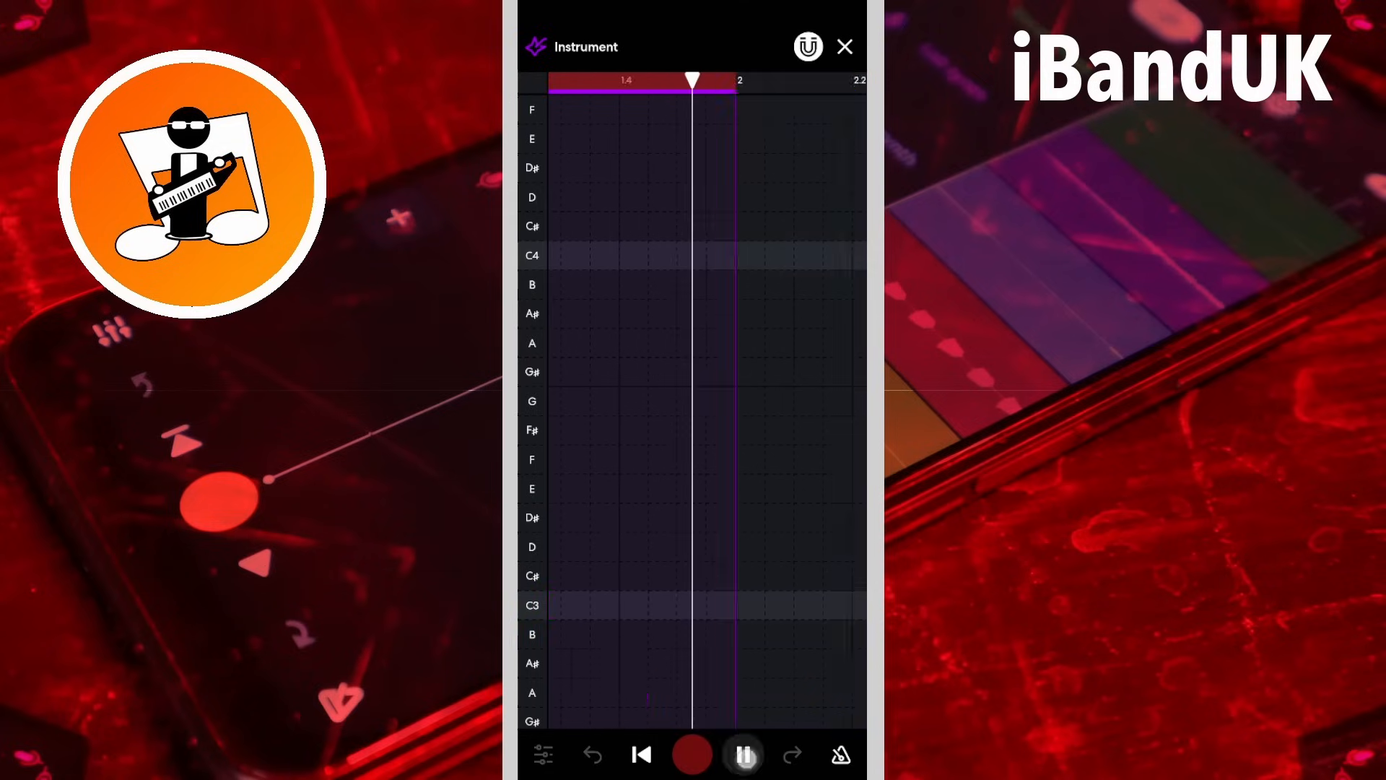
left_click(744, 754)
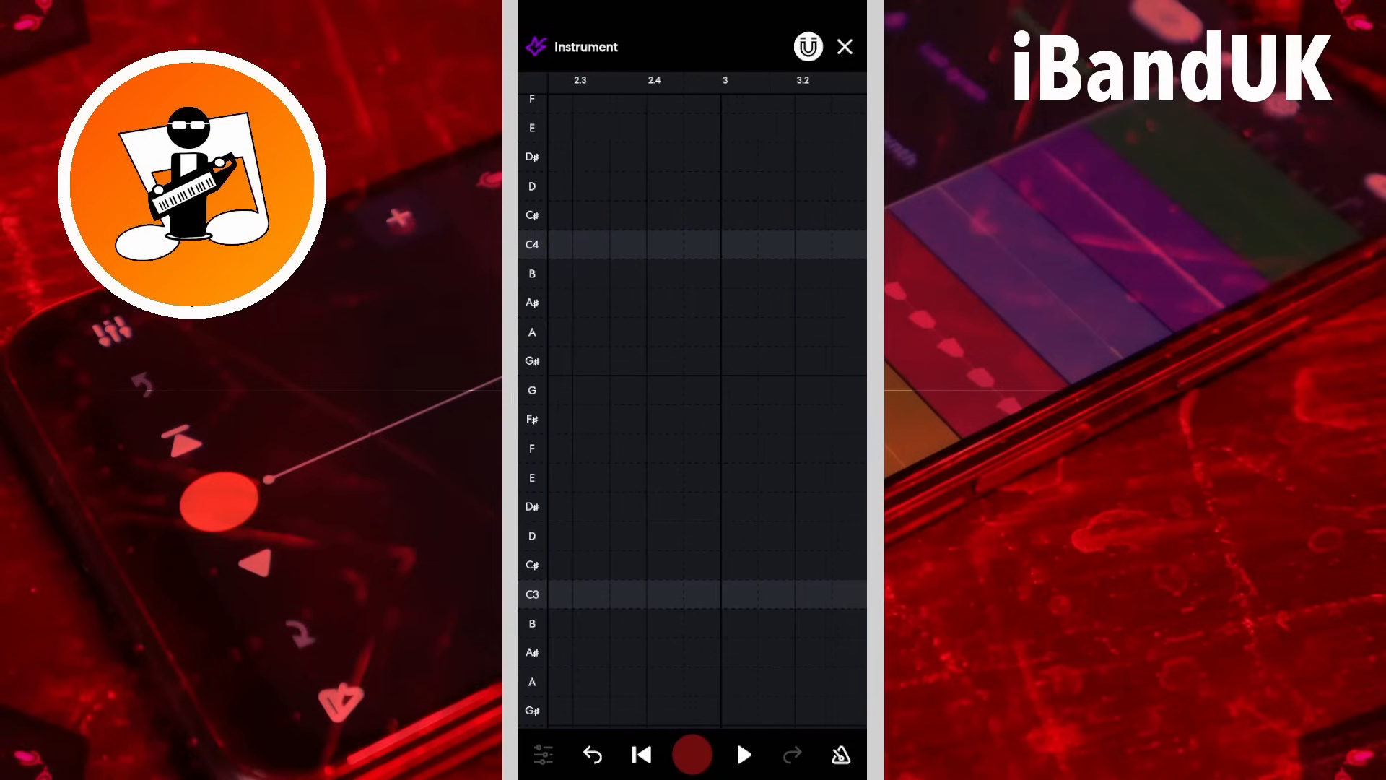
scroll("left", 3)
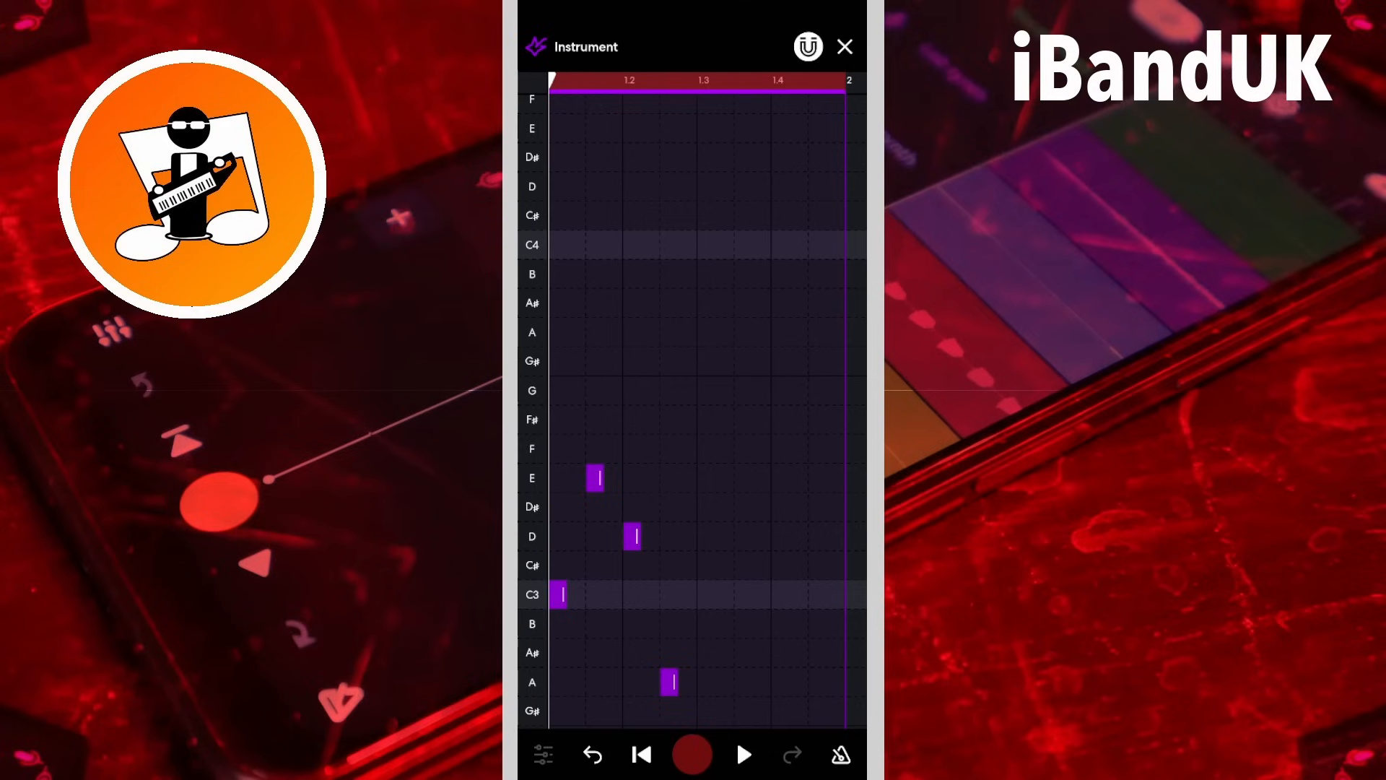
left_click(558, 391)
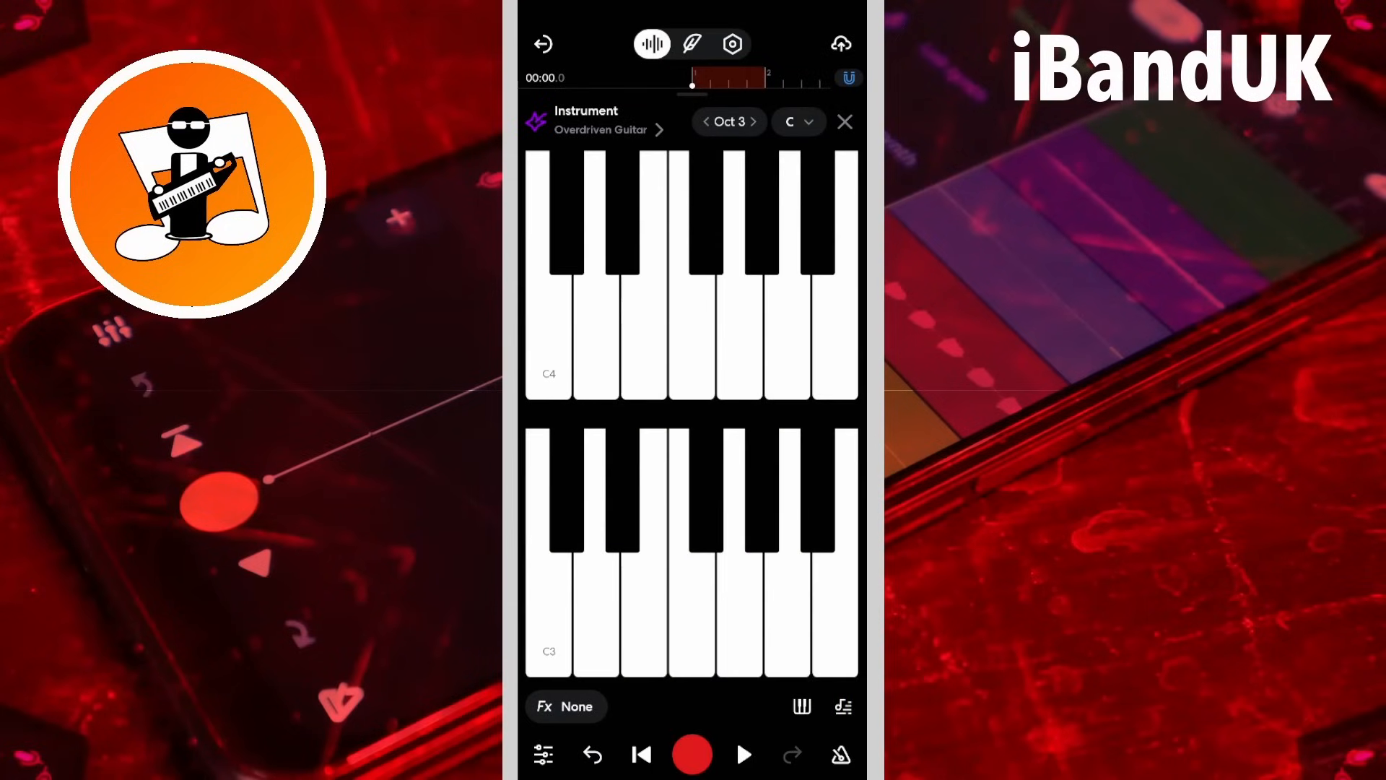
mouse_move(733, 212)
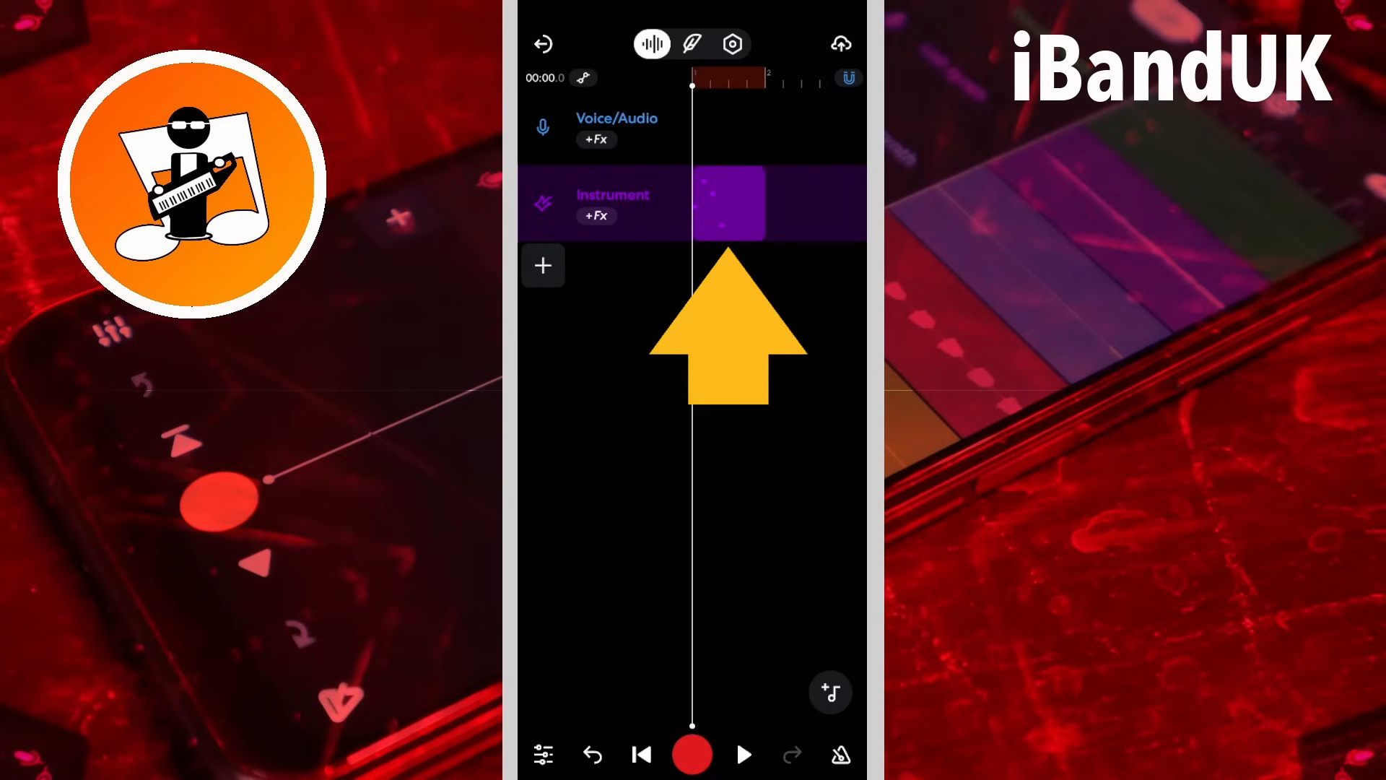
Step: Select the guitar melody clip on the Instrument track
left_click(729, 203)
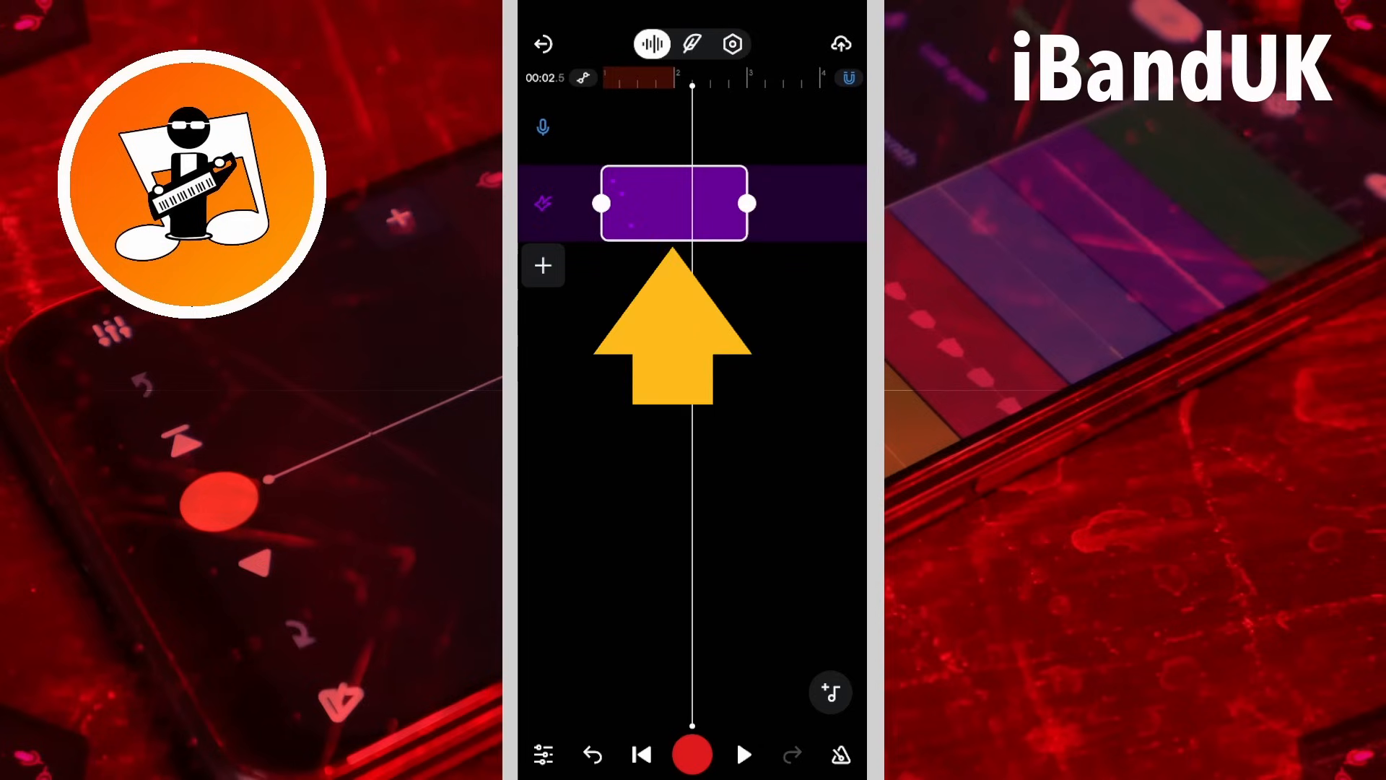
Step: Open the purple MIDI region showing notes C3, E3, D3 and A2
left_click(673, 204)
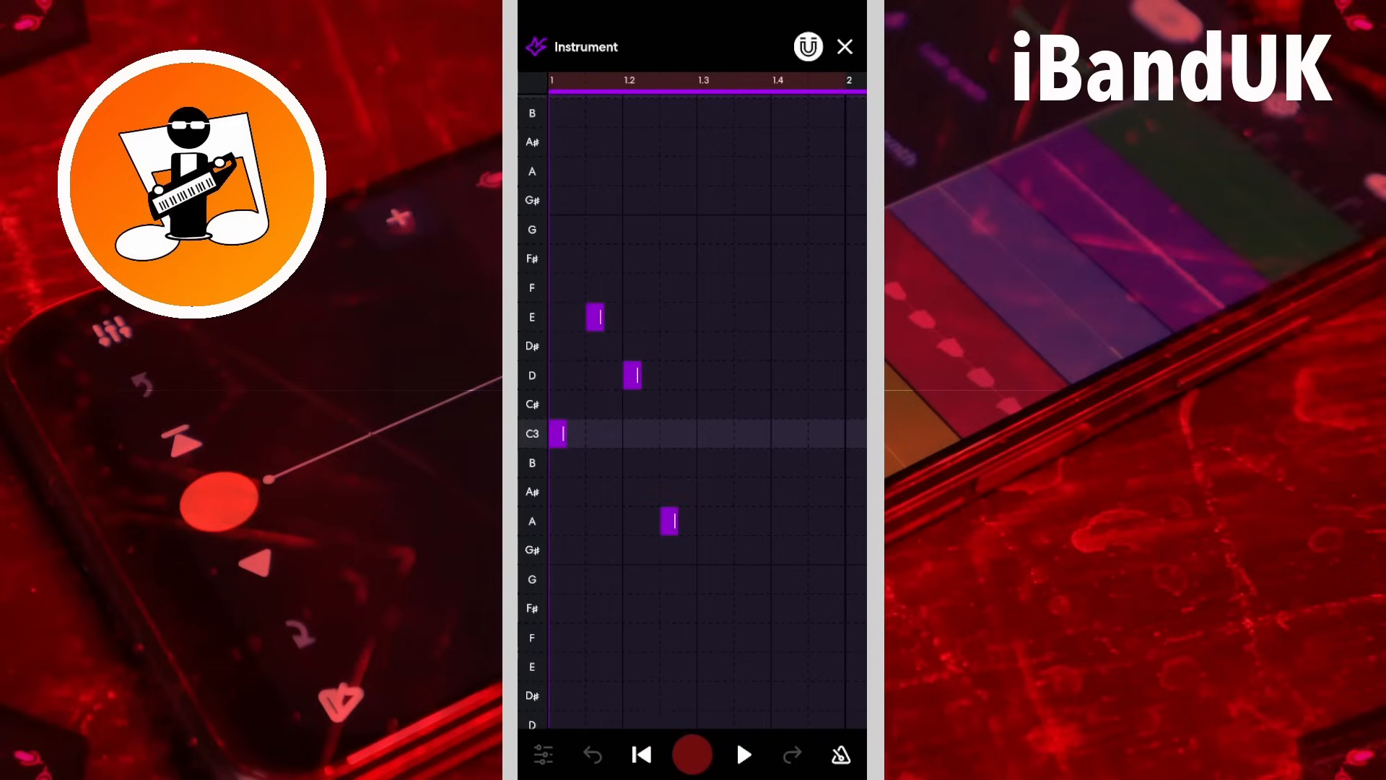
left_click(559, 228)
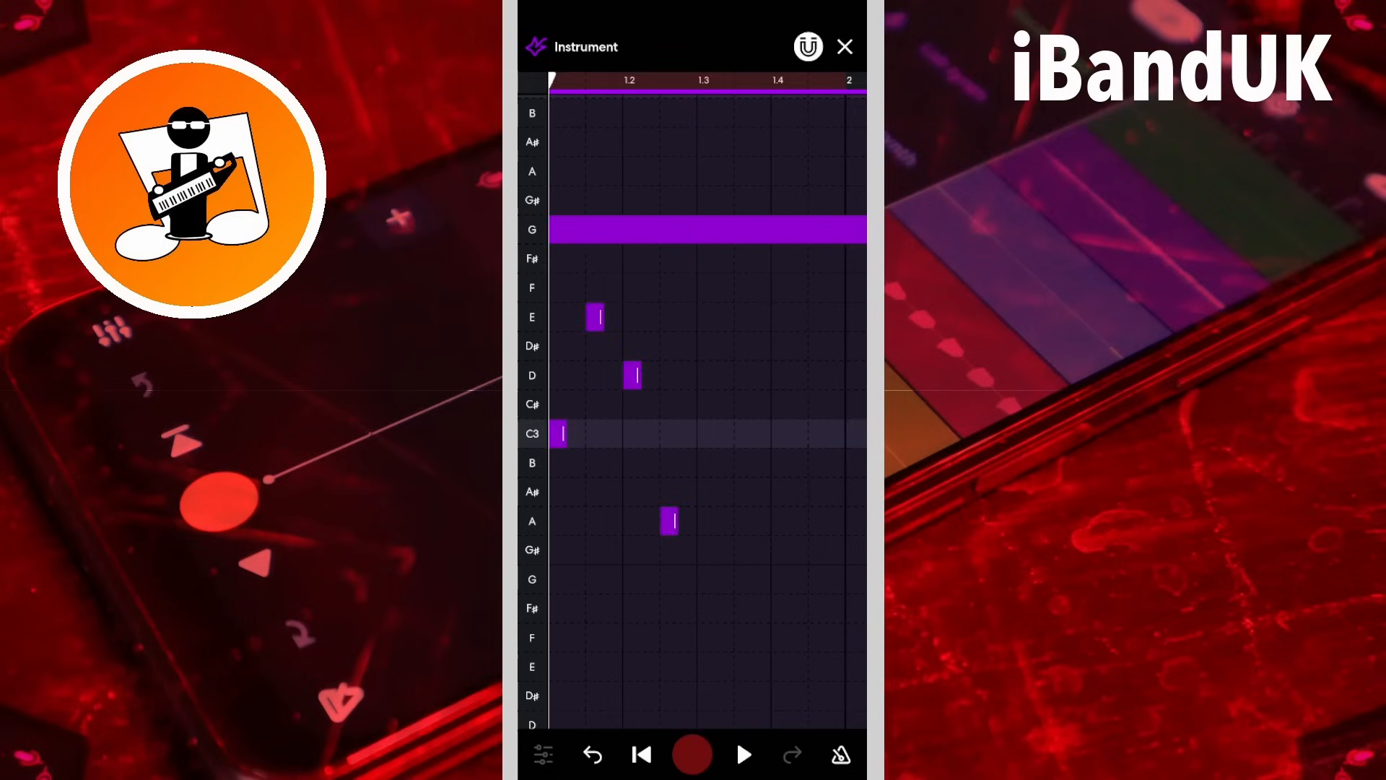
left_click(743, 754)
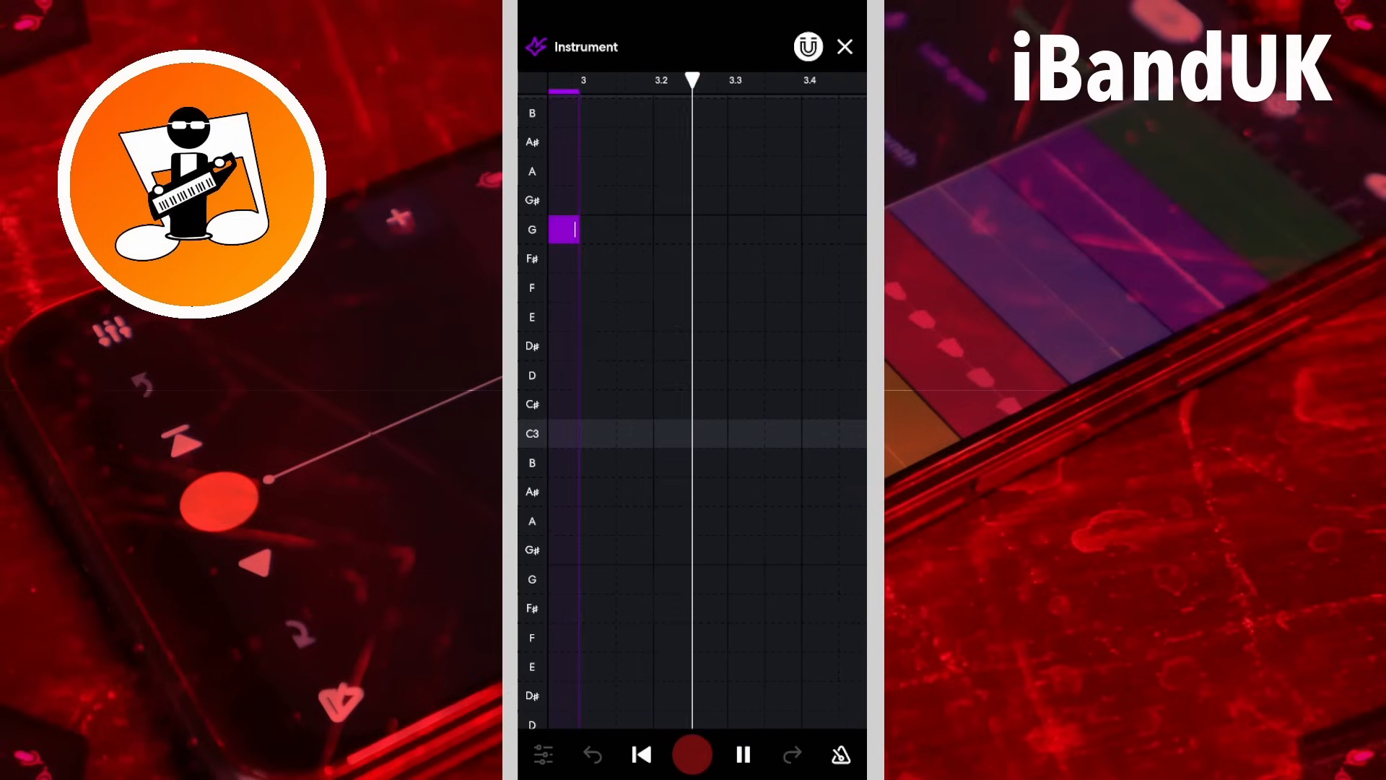
left_click(741, 754)
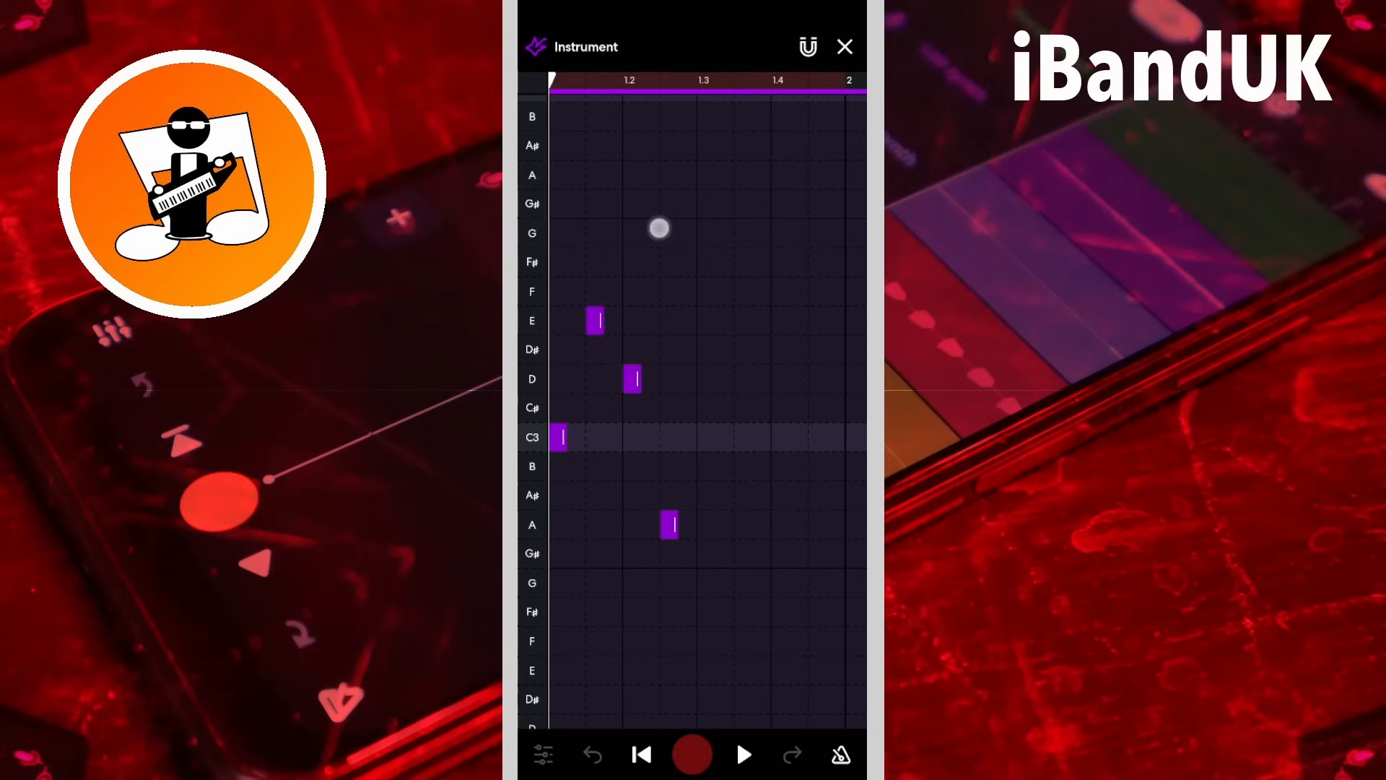
left_click(670, 233)
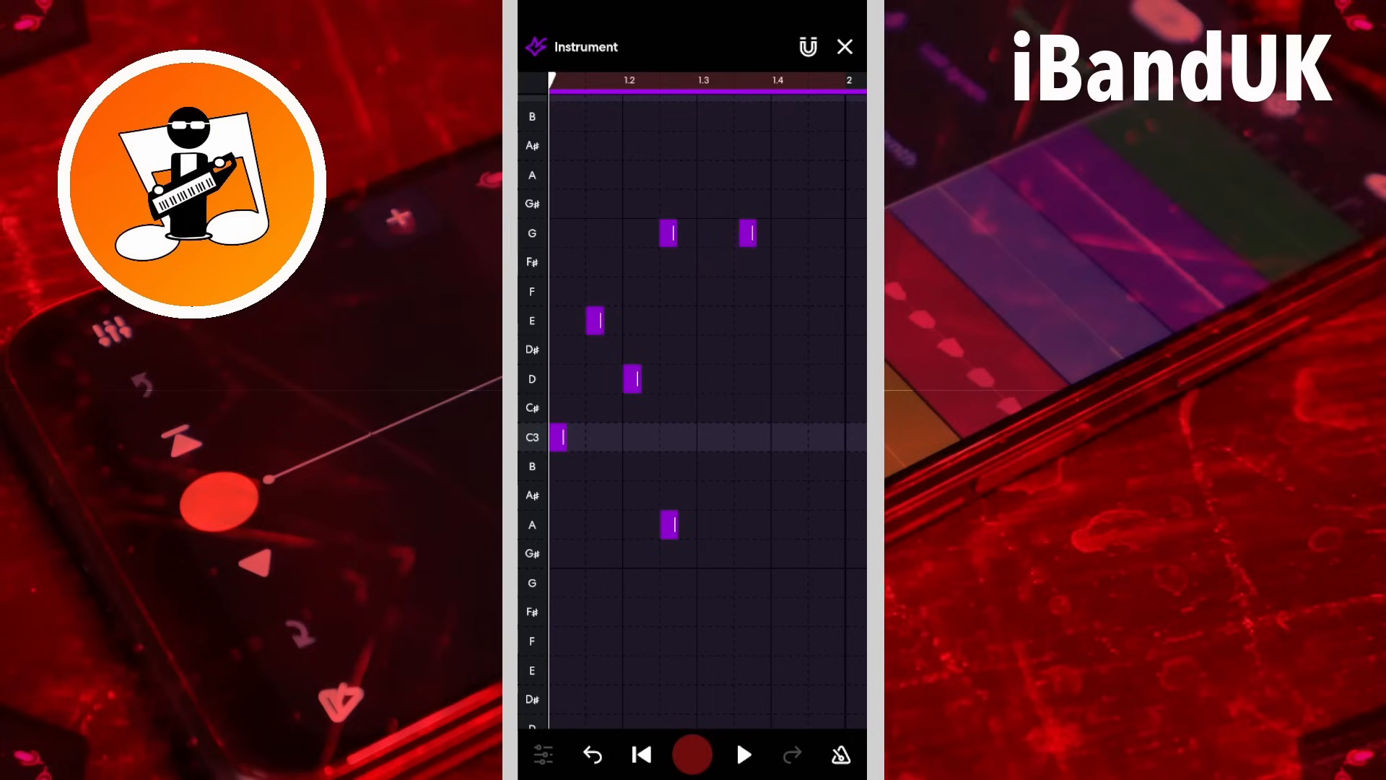
left_click(807, 232)
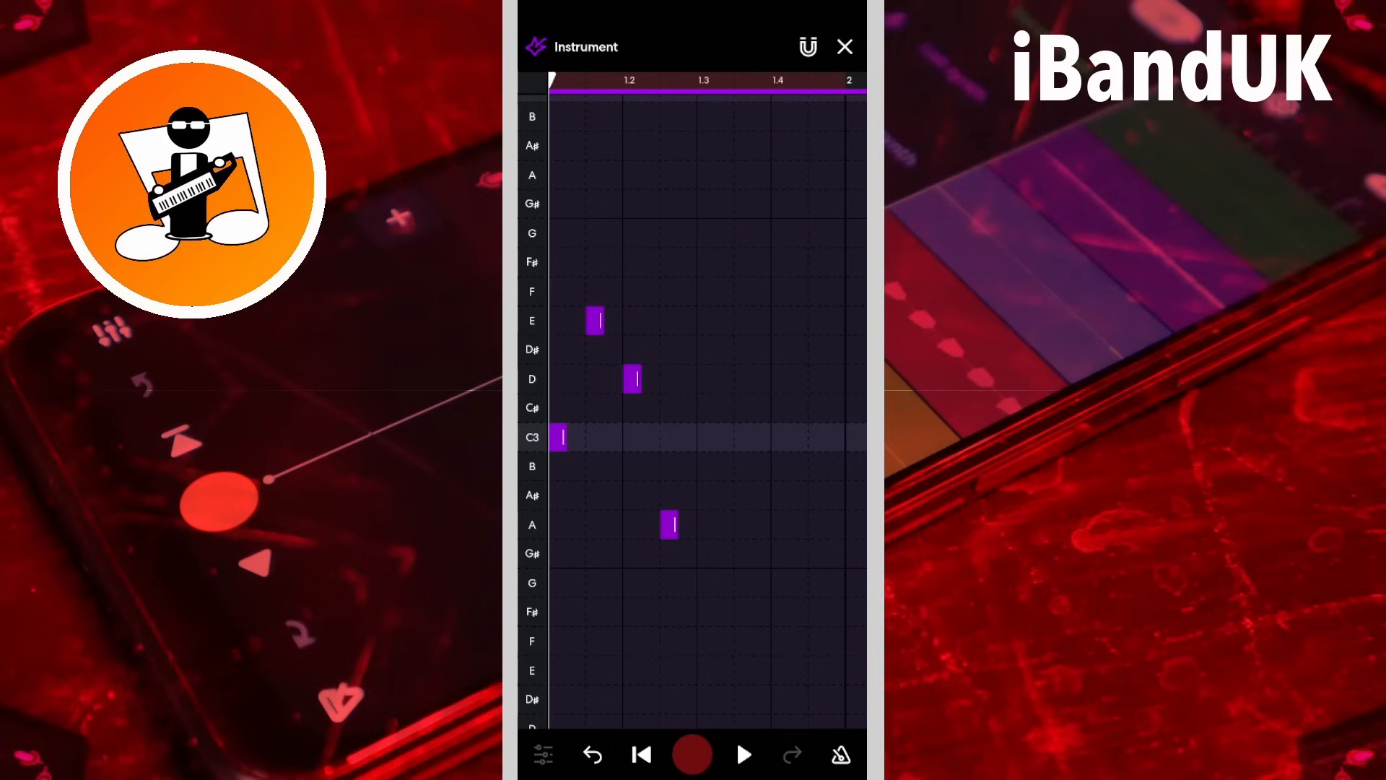
left_click(806, 46)
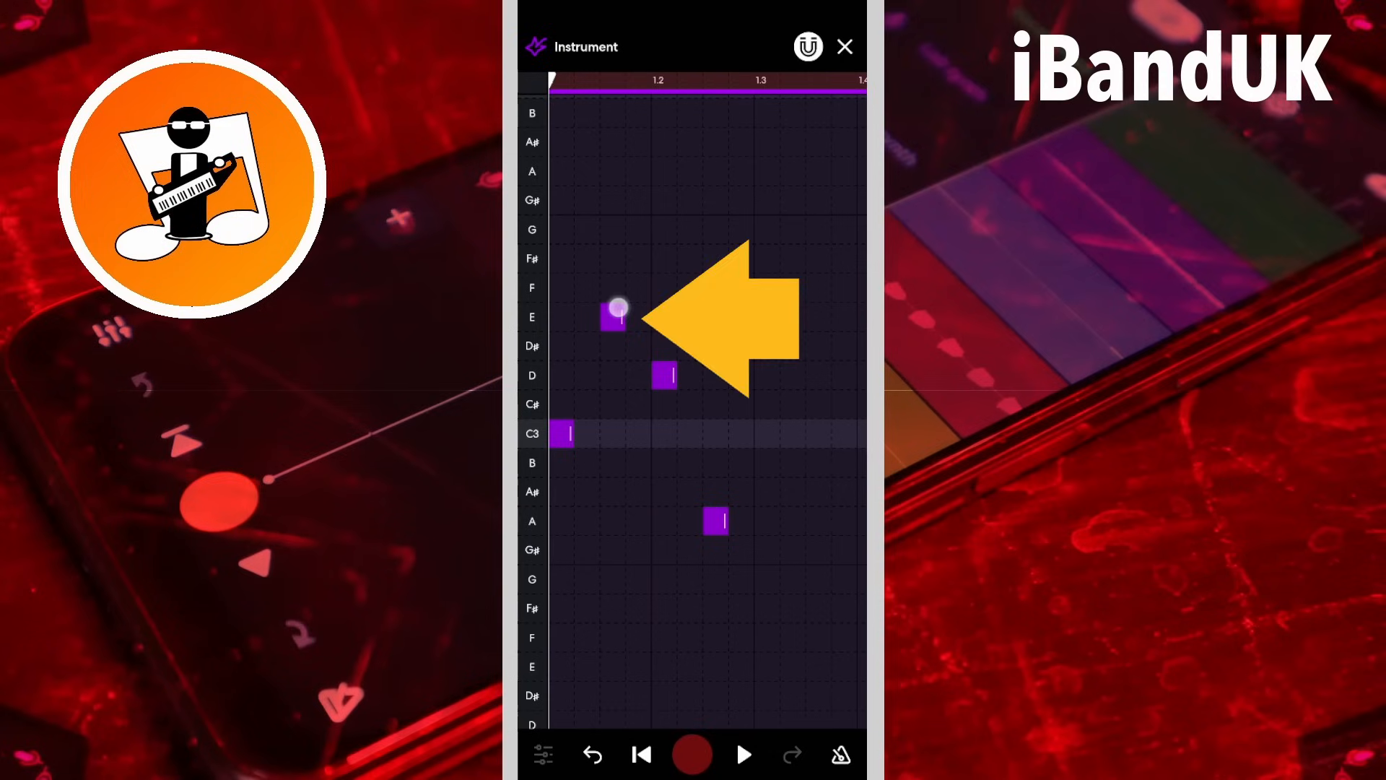
Step: Adjust and confirm the E3 note's velocity via the V option
left_click(612, 316)
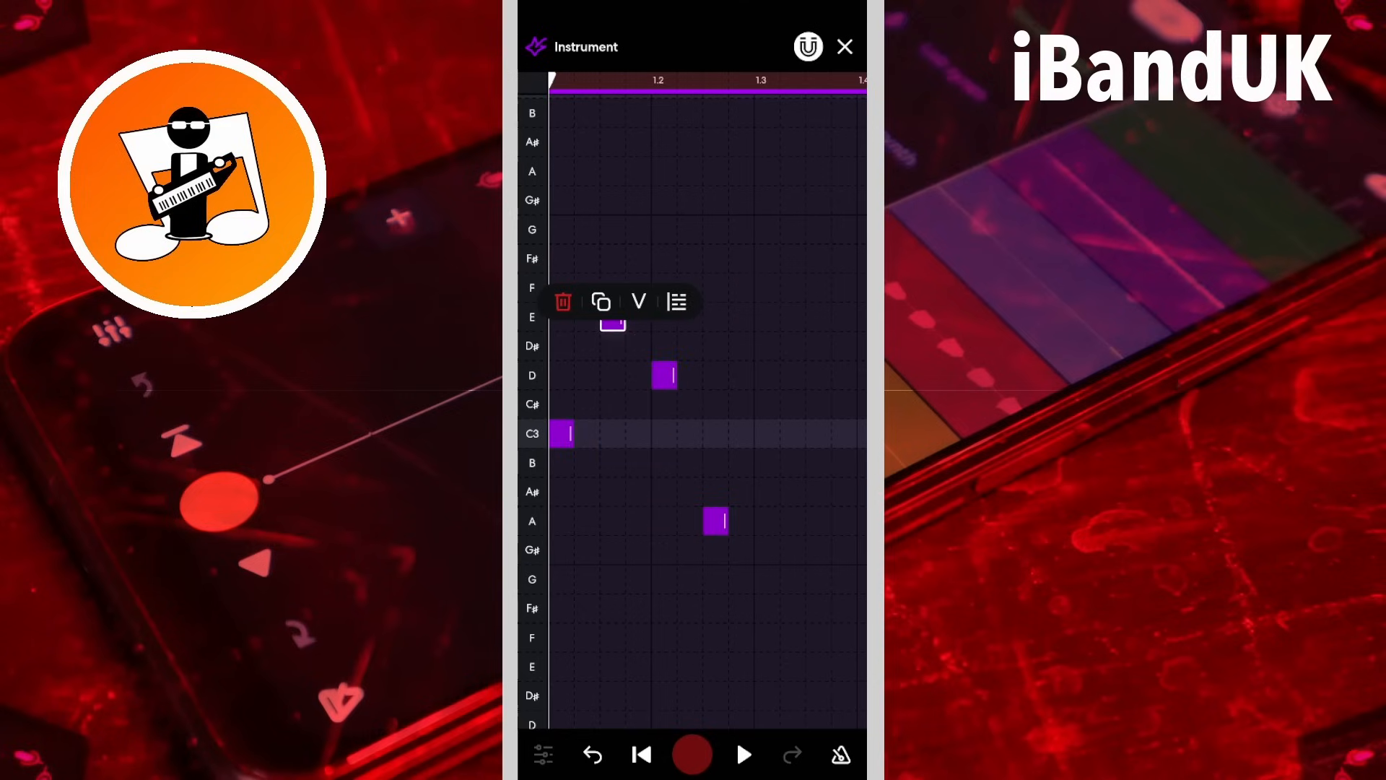
left_click(638, 302)
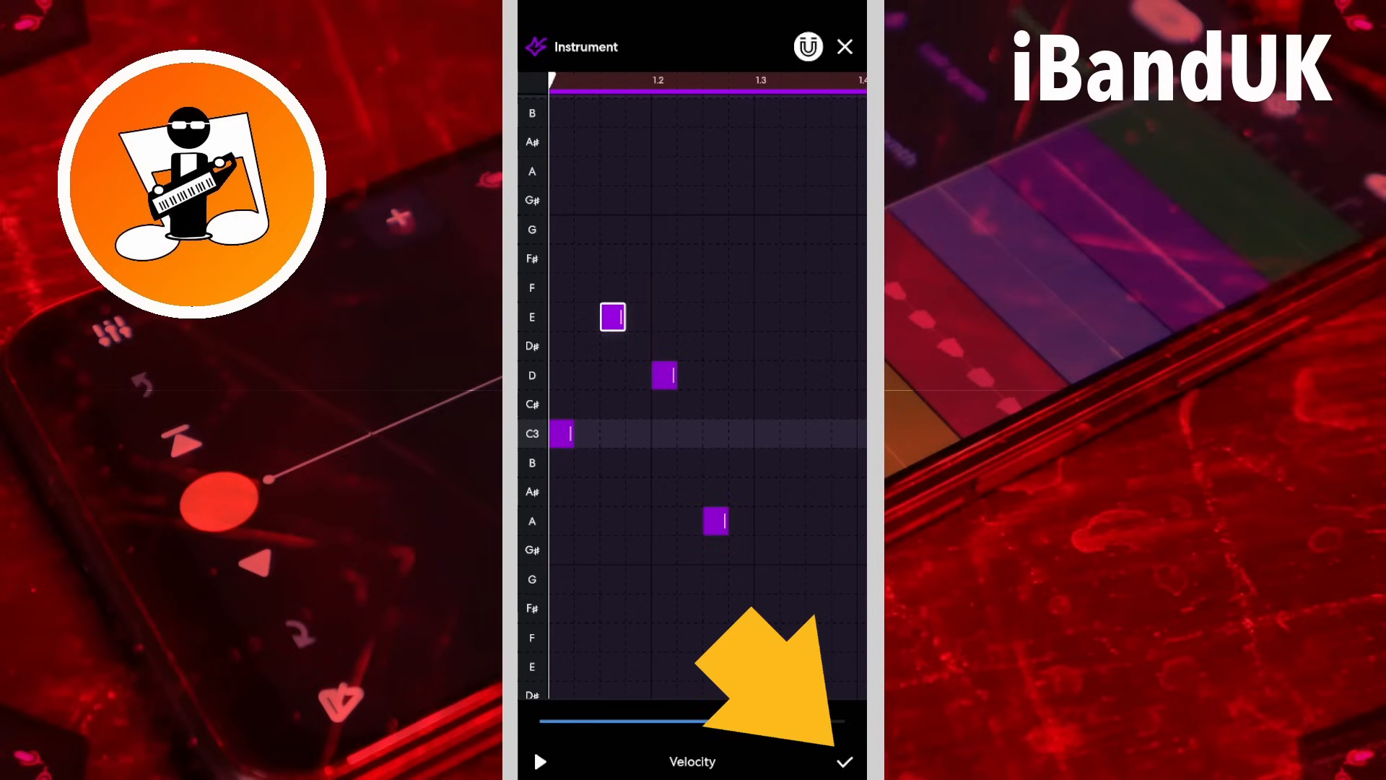
left_click(840, 761)
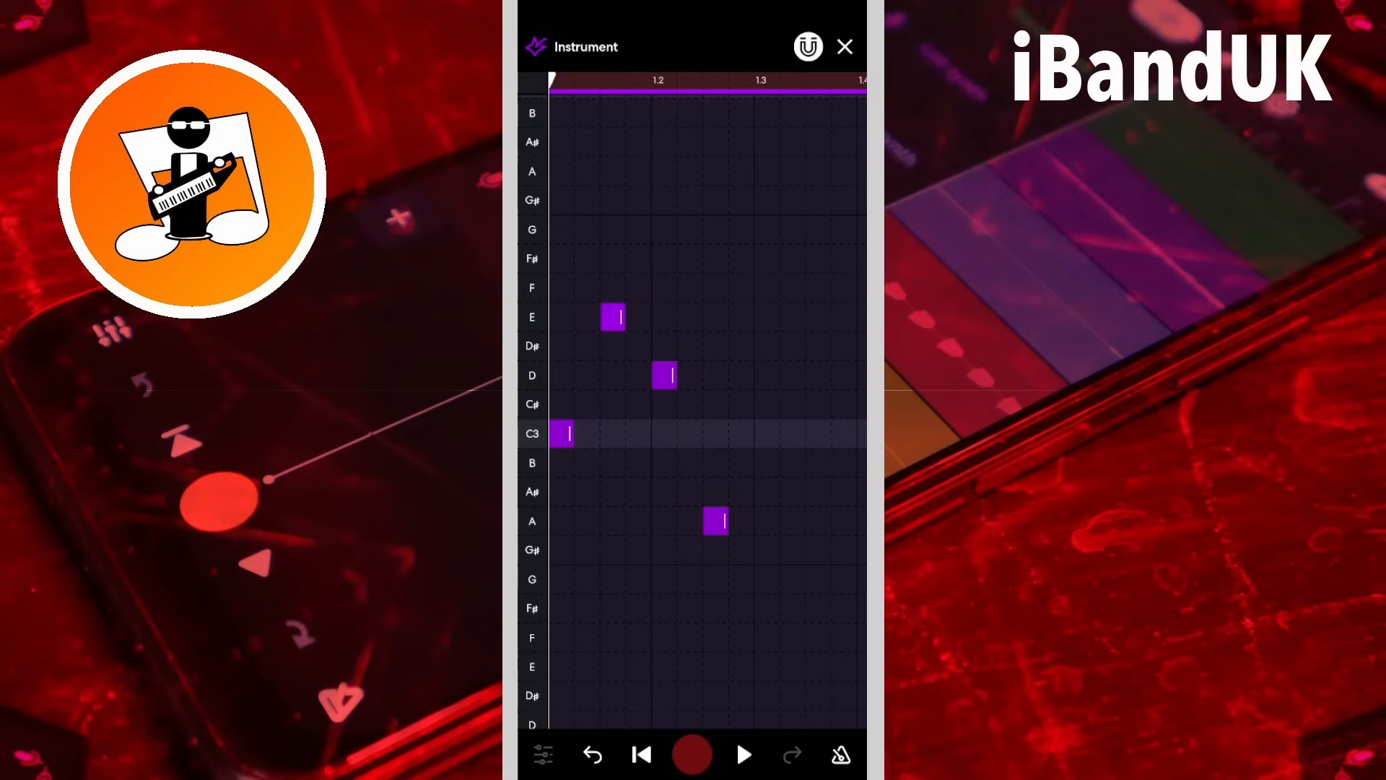
Step: Select the C3, D3 and A2 notes and nudge them slightly later
left_click(737, 385)
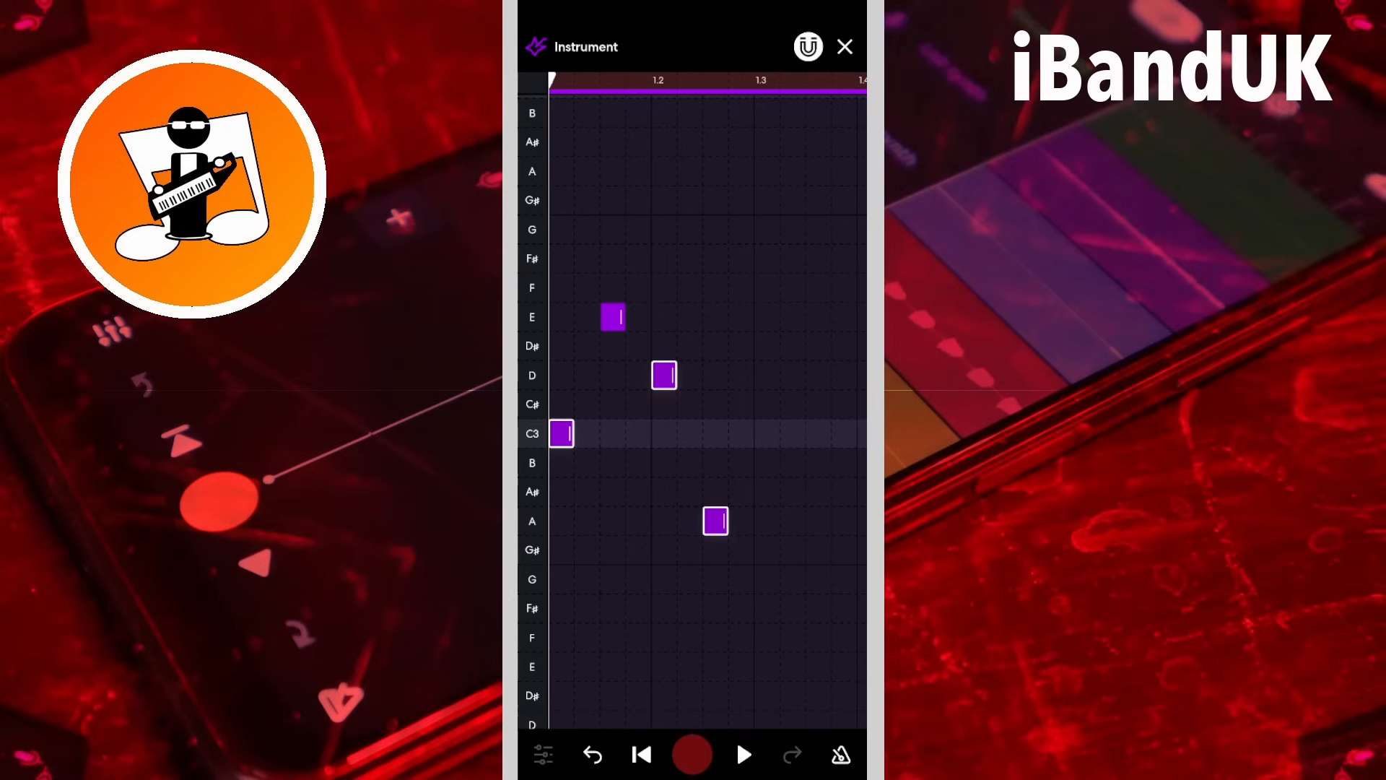
left_click(664, 374)
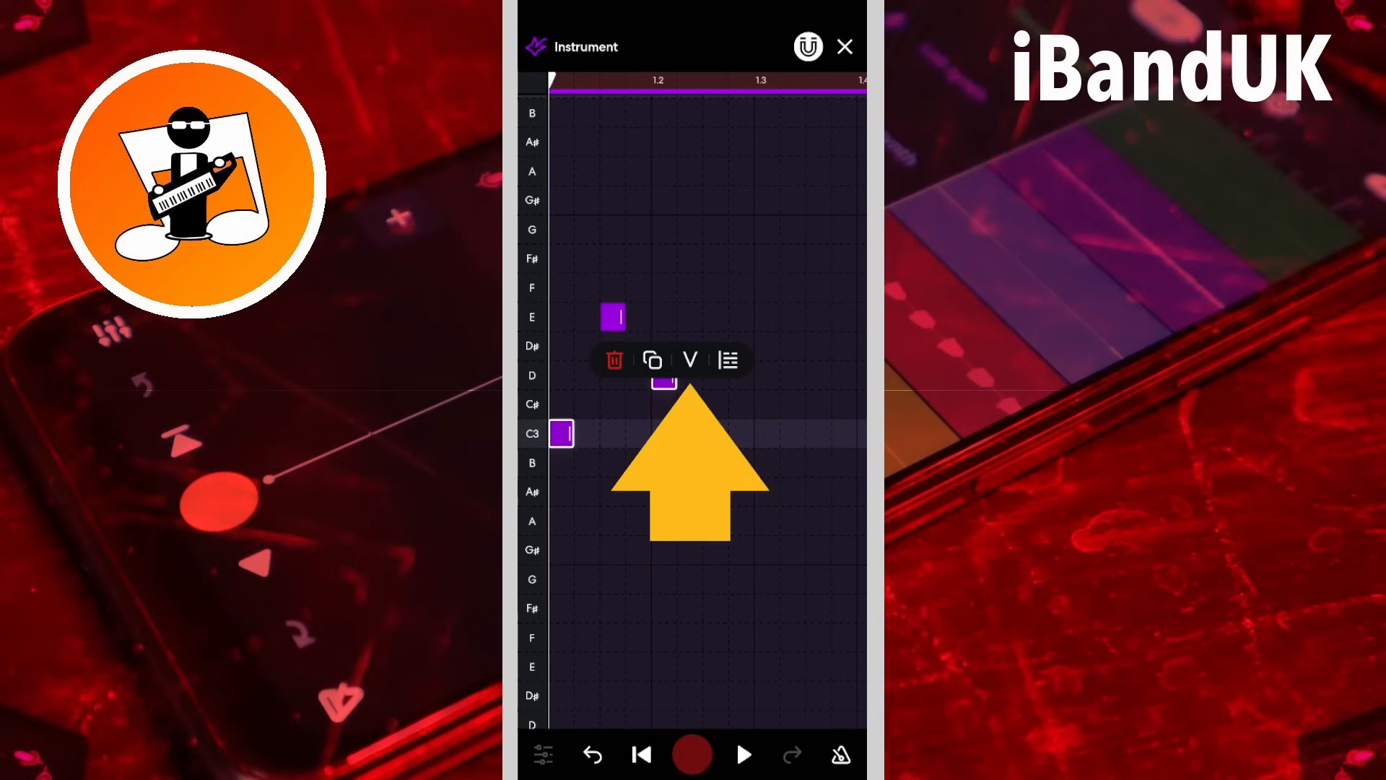
left_click(691, 360)
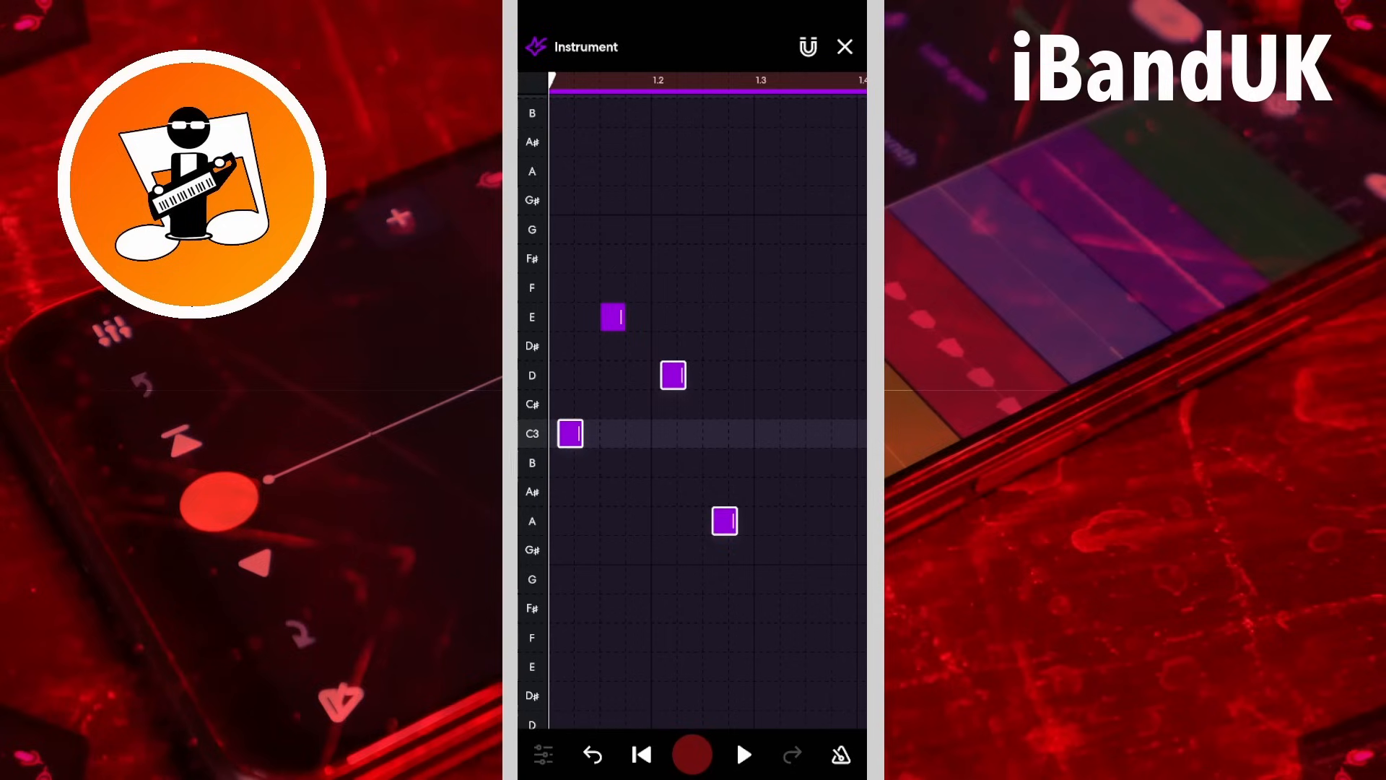
left_click(672, 375)
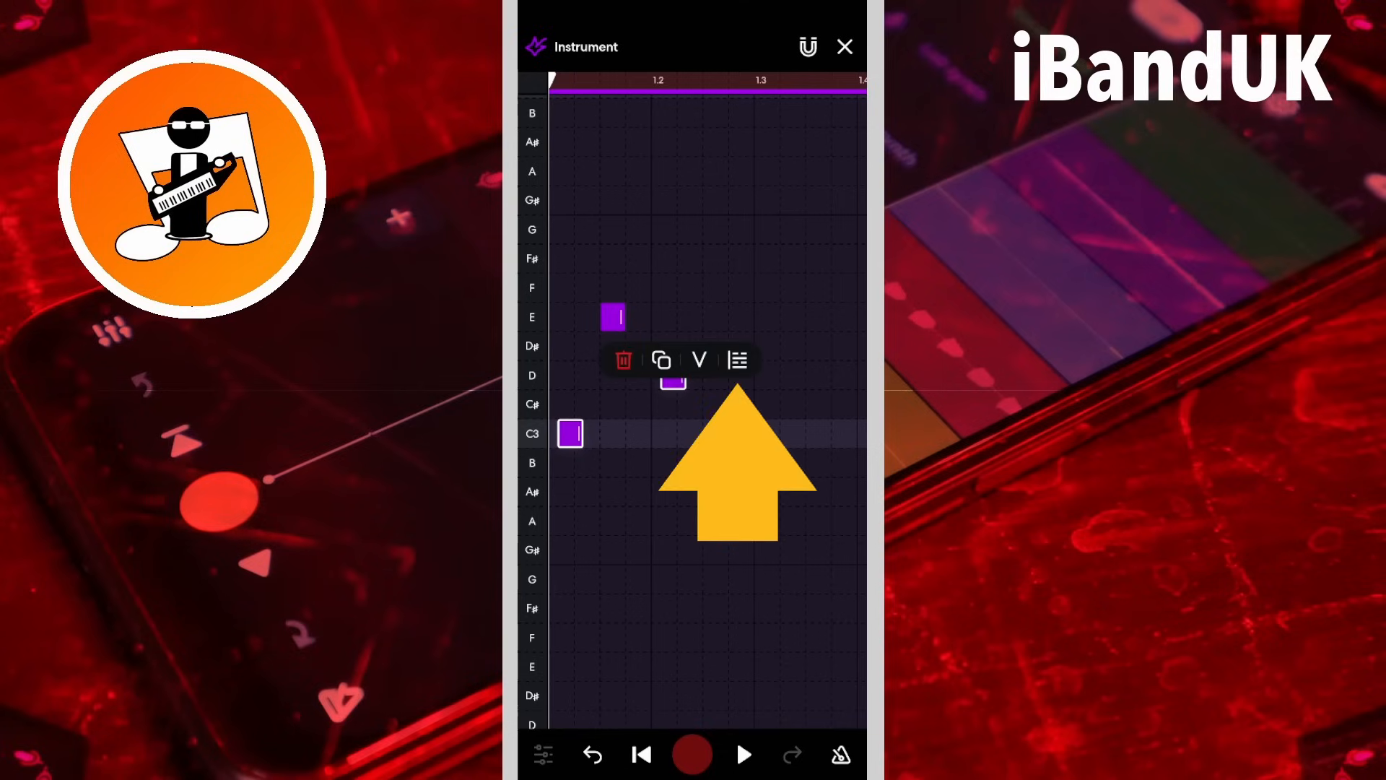
Step: Quantize the selected C3, D3 and A2 notes to the grid
left_click(737, 359)
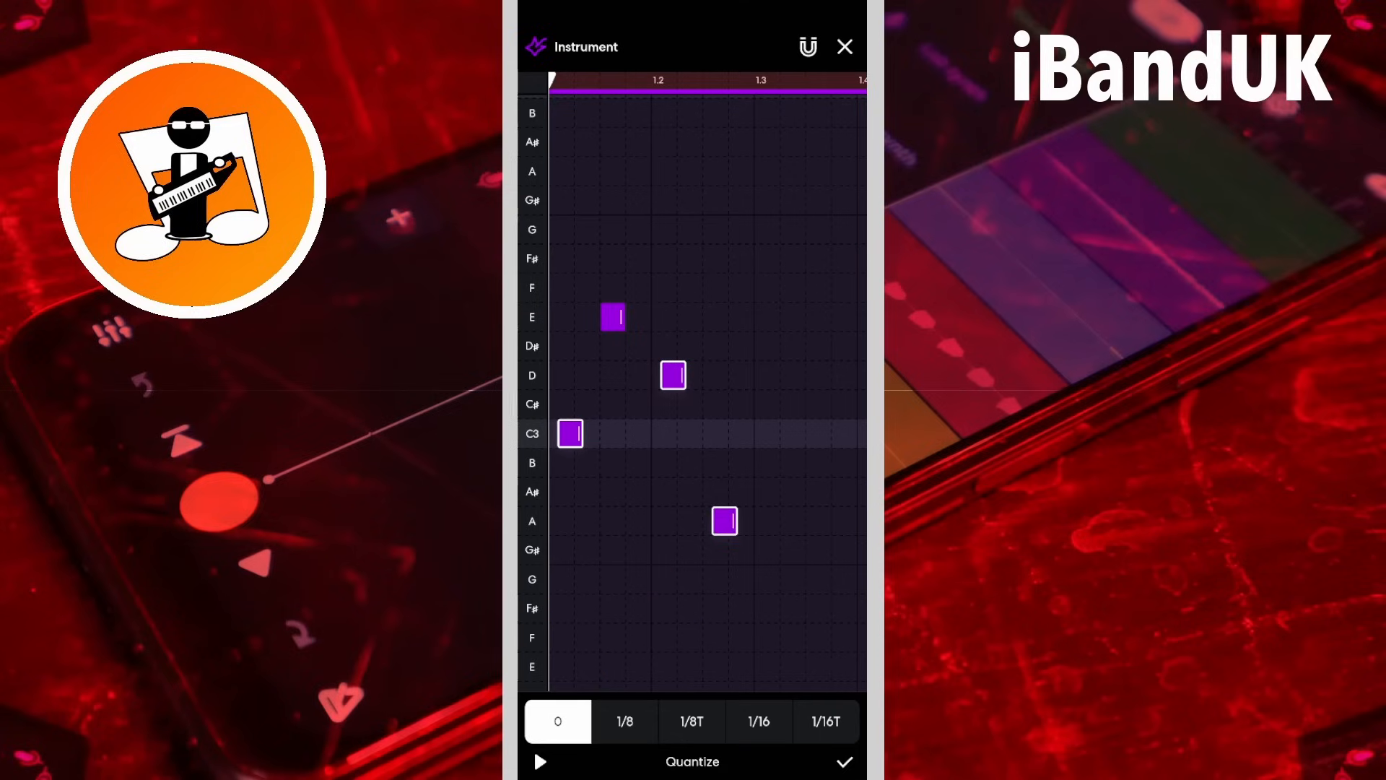
left_click(623, 721)
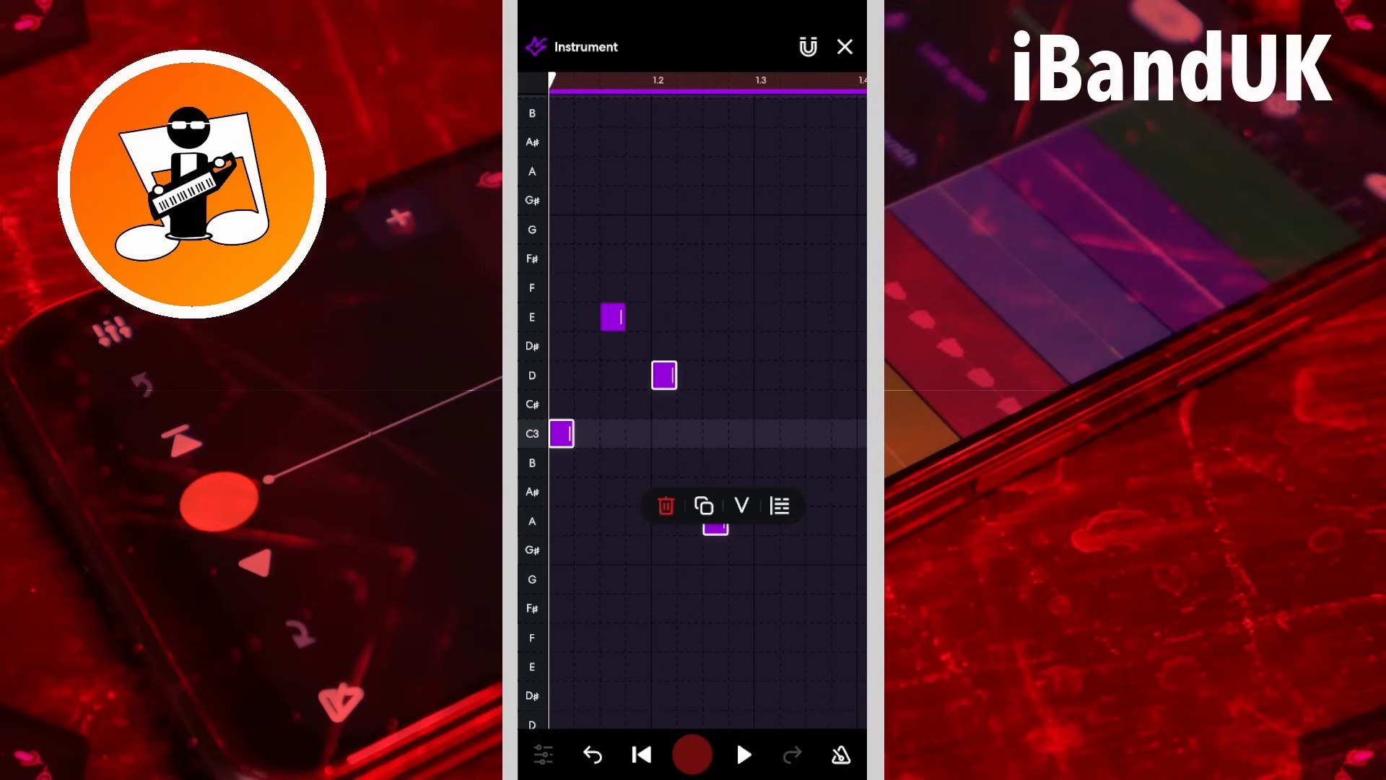
Step: Select the melody notes and copy them
left_click(665, 505)
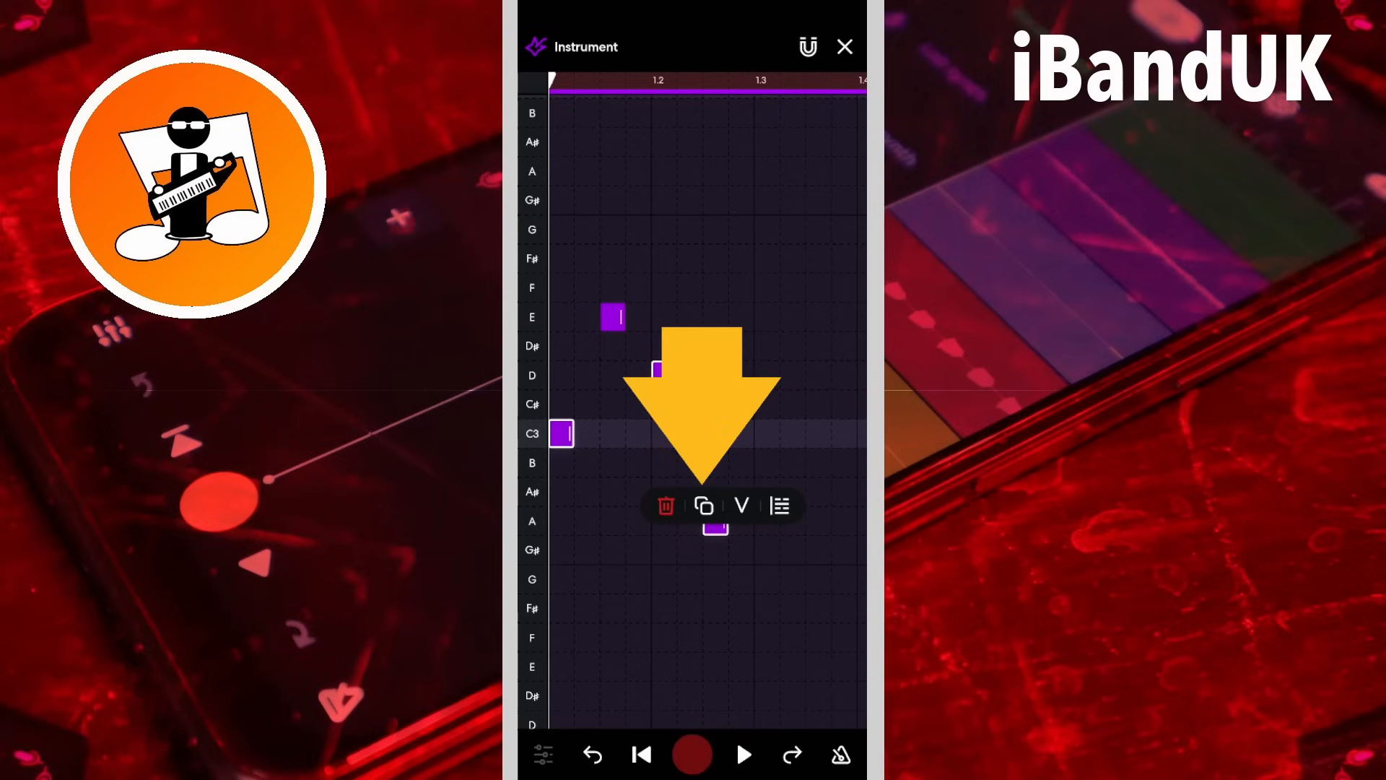
left_click(704, 504)
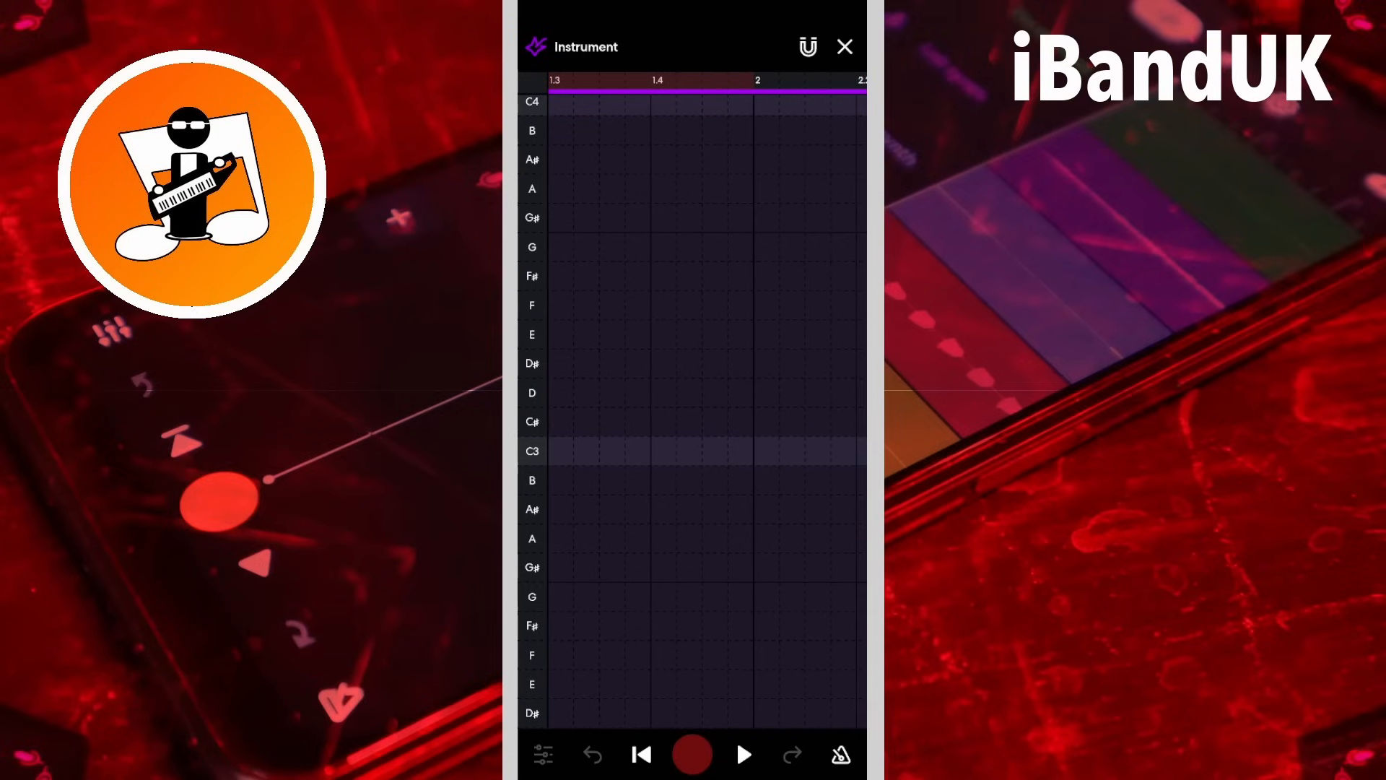
Step: Paste the copied four-note Overdriven Guitar melody at bar 2 and start playback
left_click(773, 449)
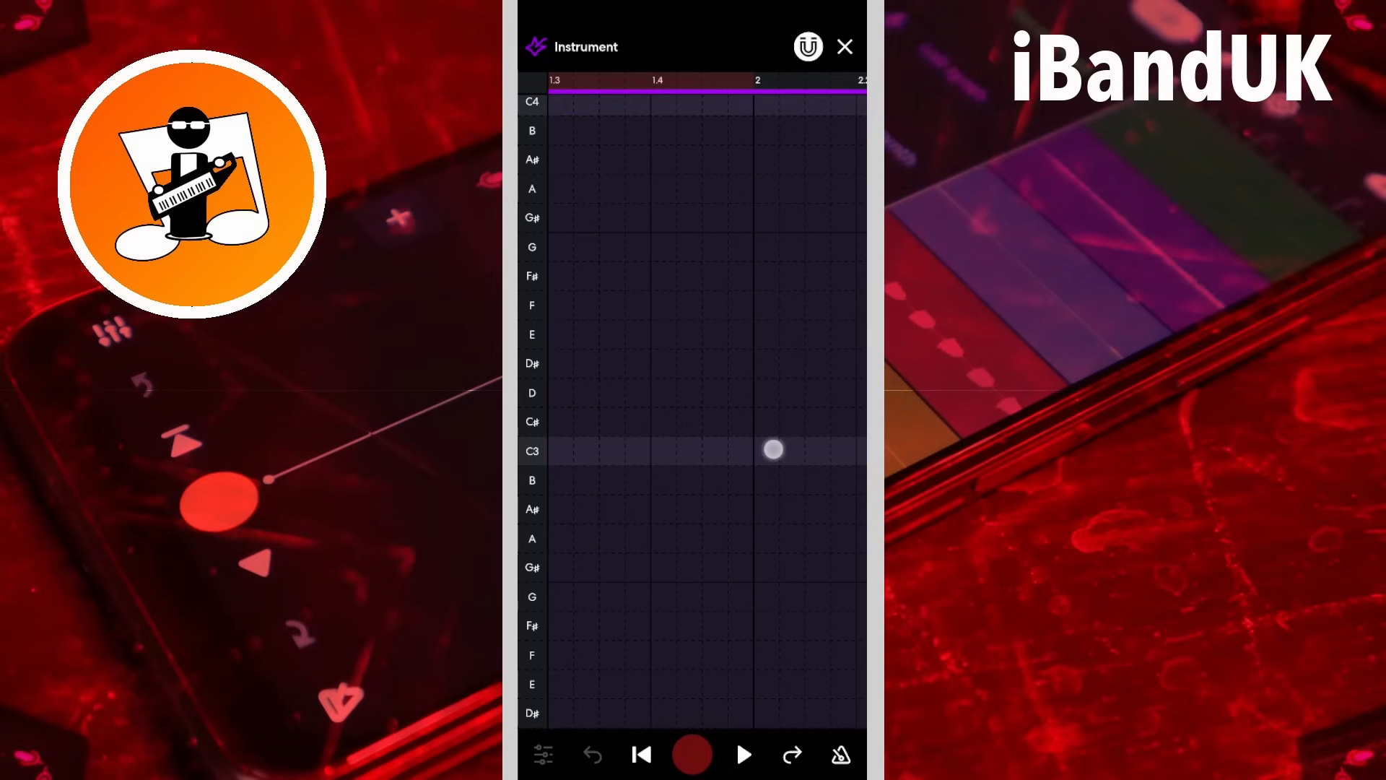
left_click(771, 449)
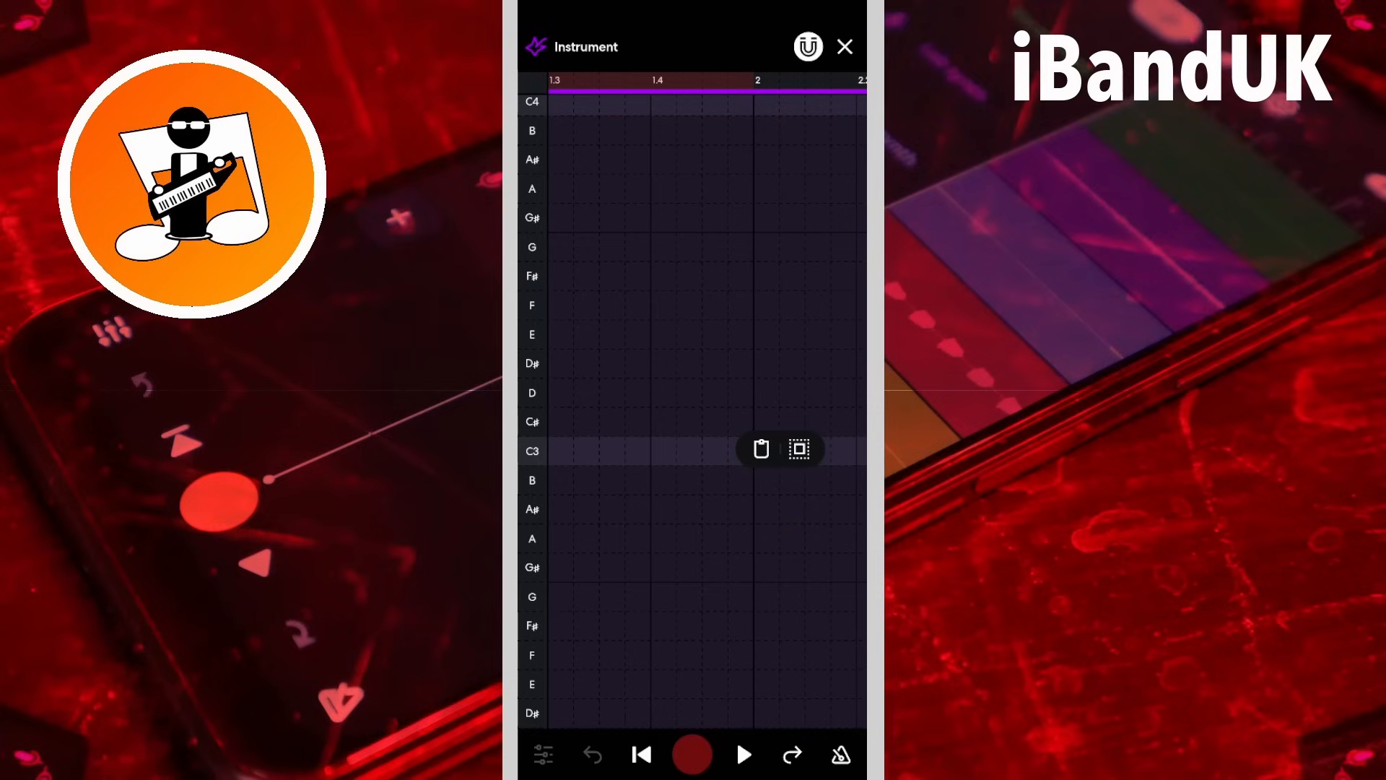
left_click(760, 449)
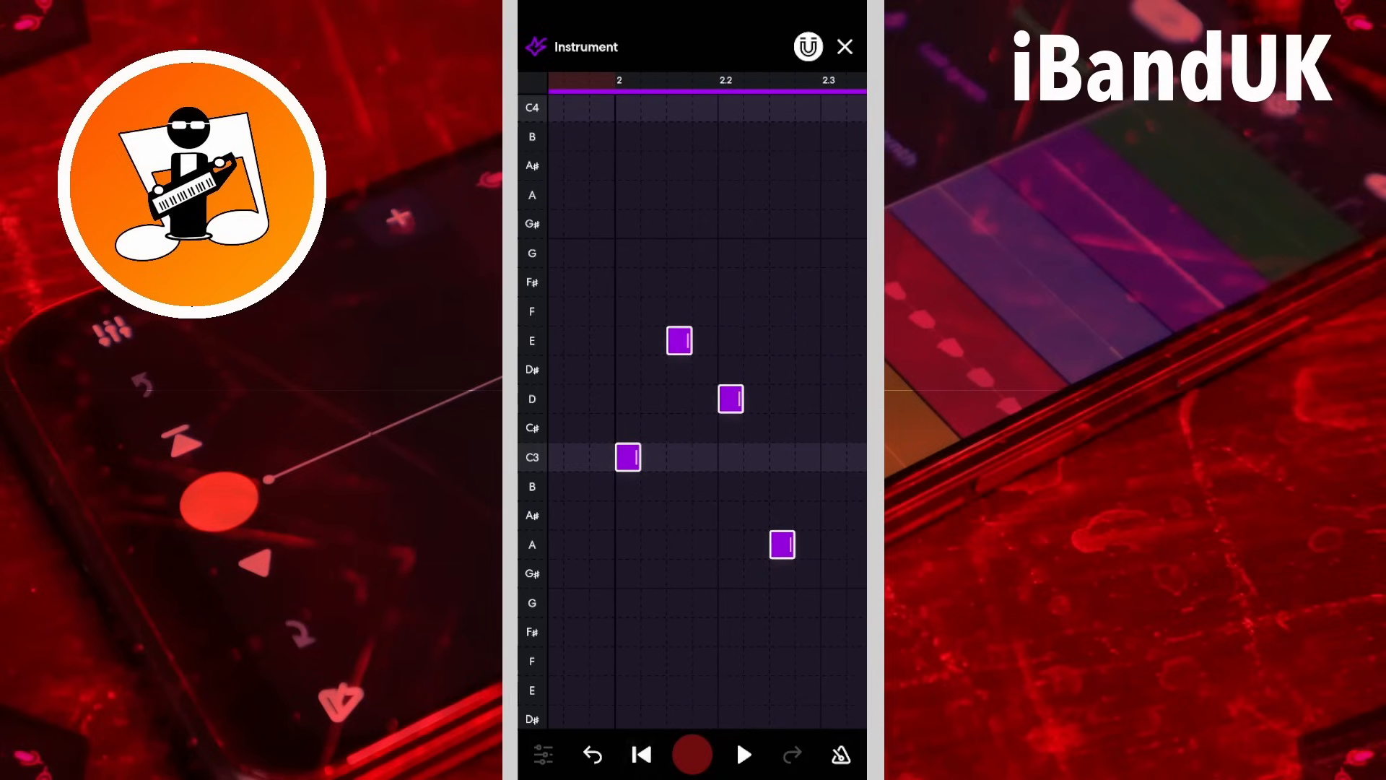
left_click(744, 754)
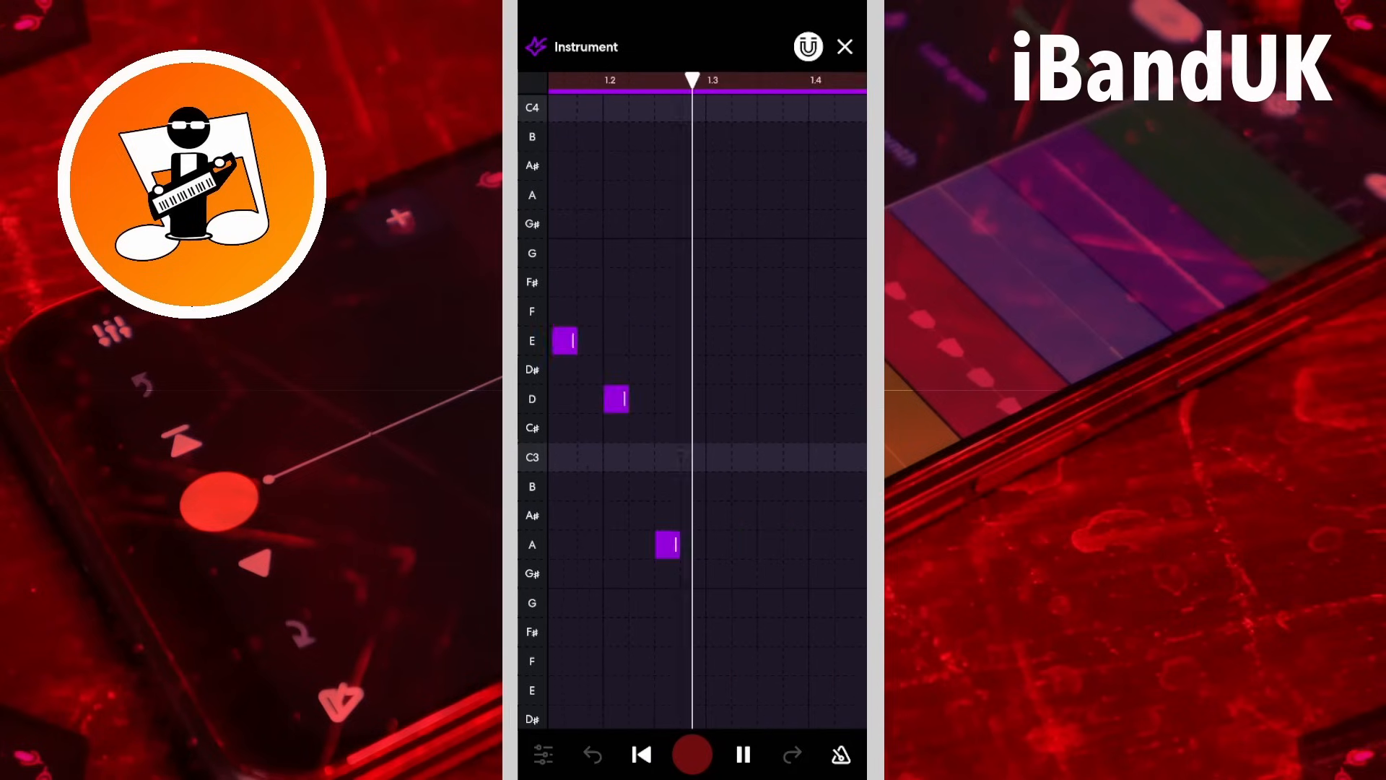